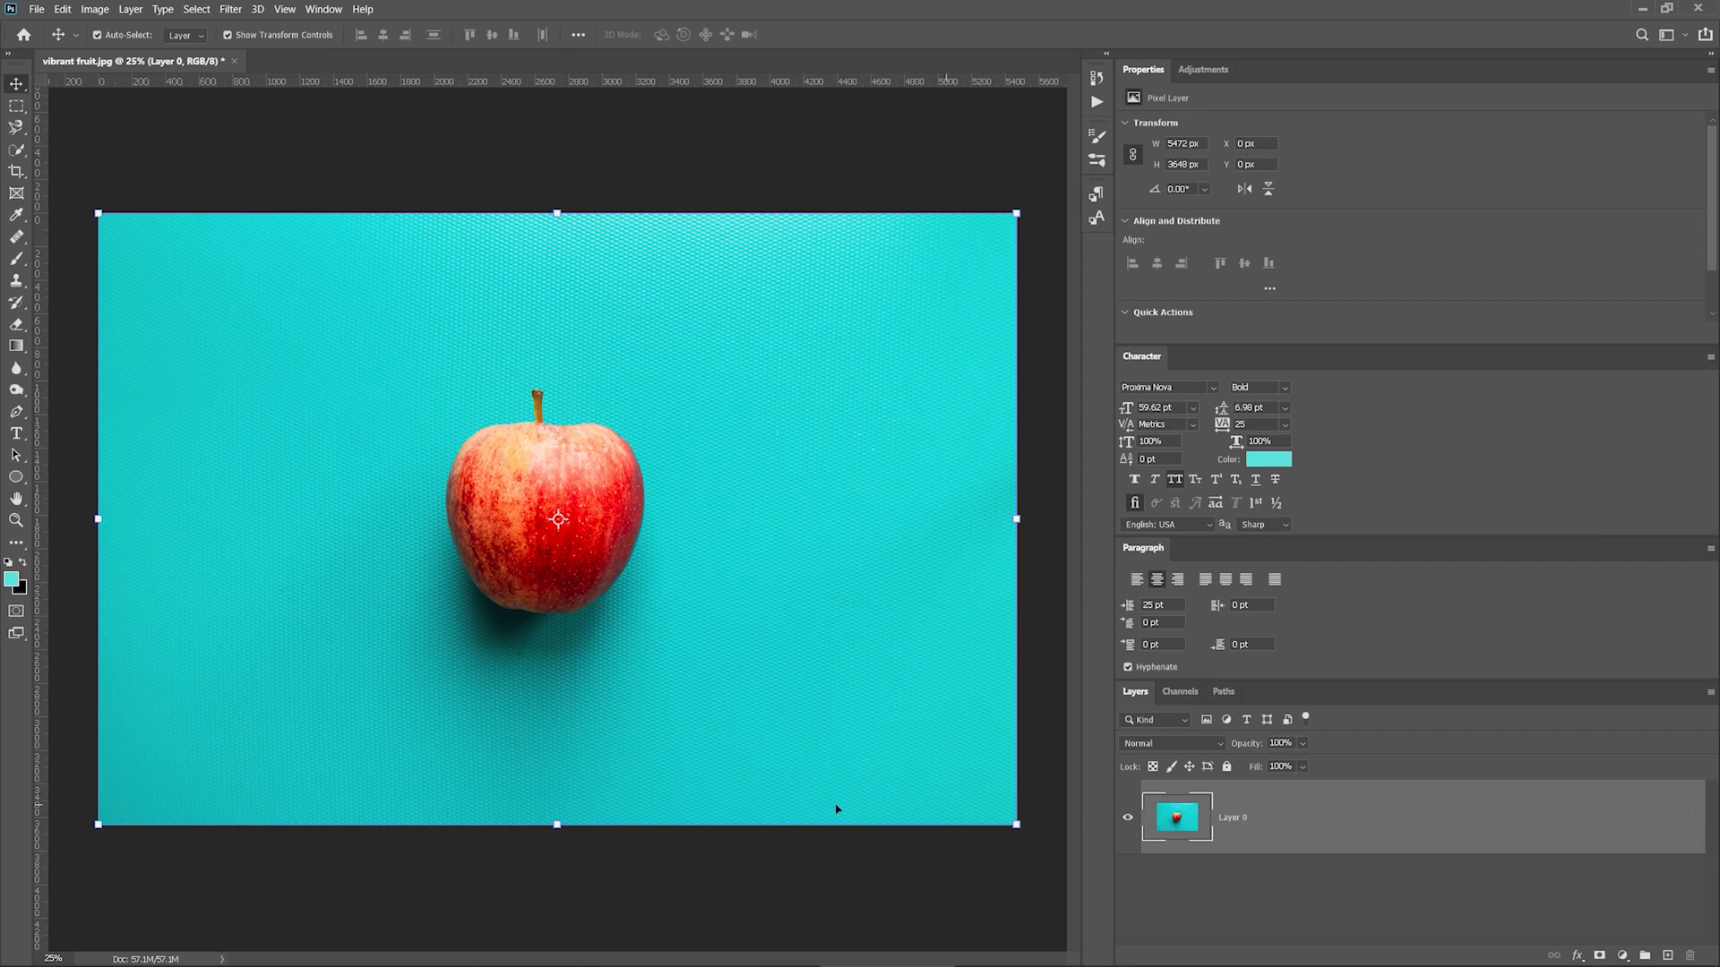
mouse_move(30, 811)
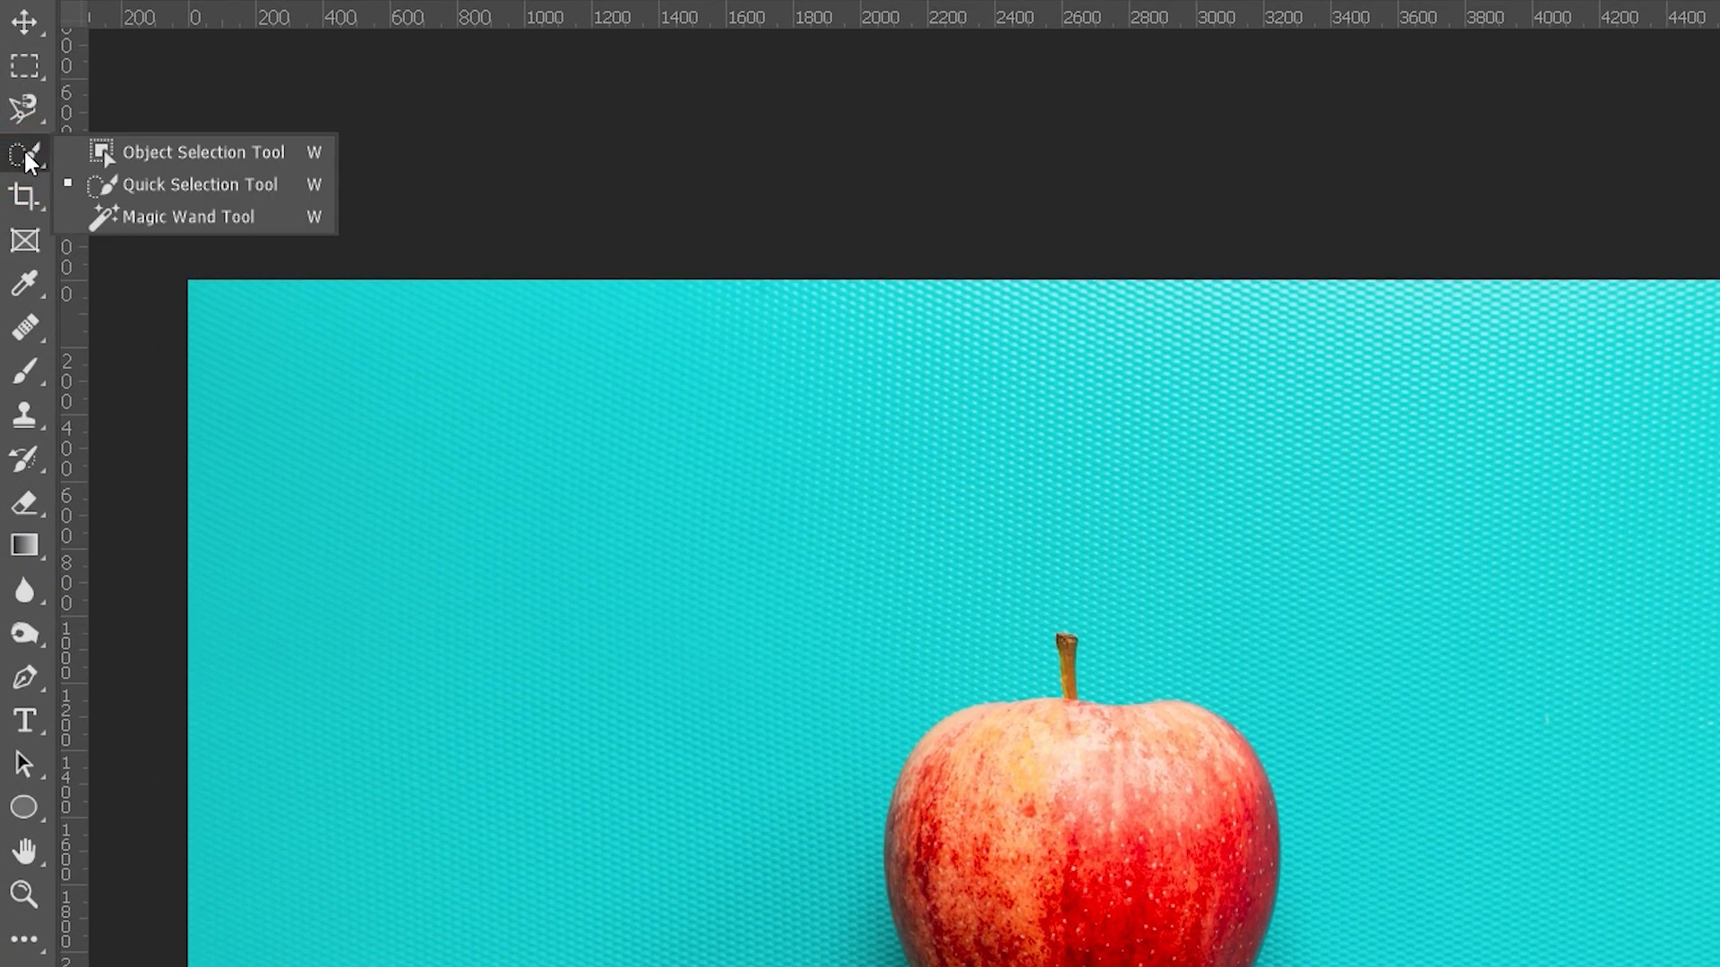
mouse_move(199, 169)
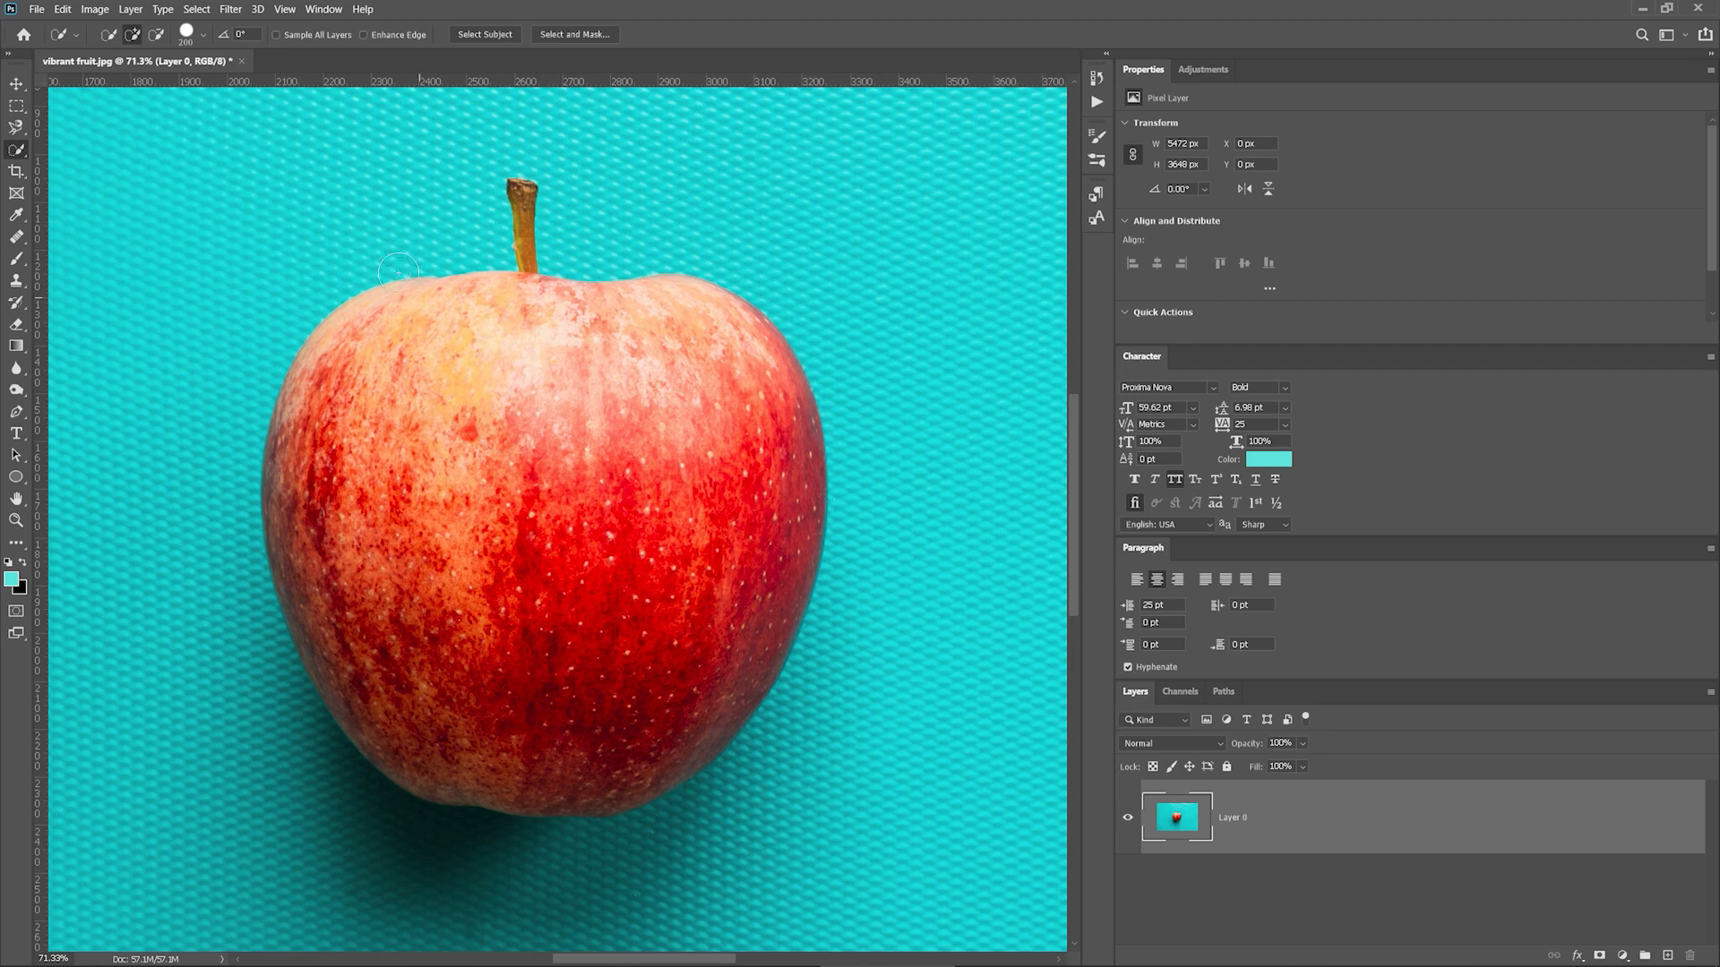
Paint a Quick Selection over the apple and shrink the brush twice with the [ key.
click(484, 34)
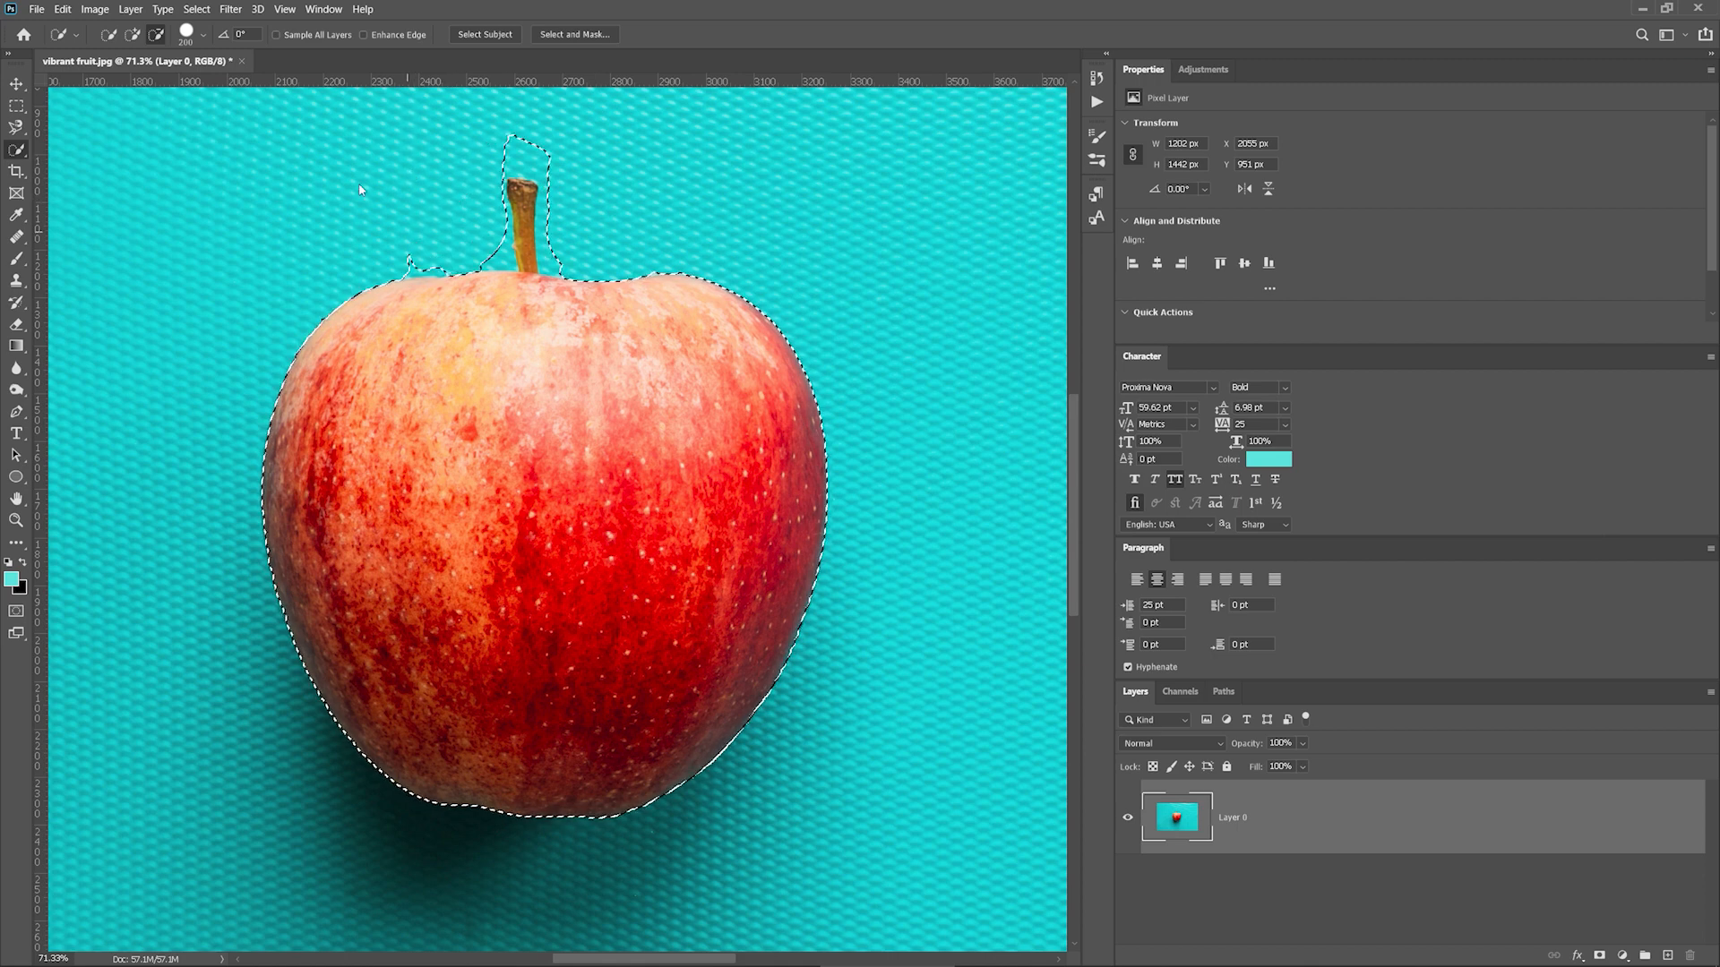
key([)
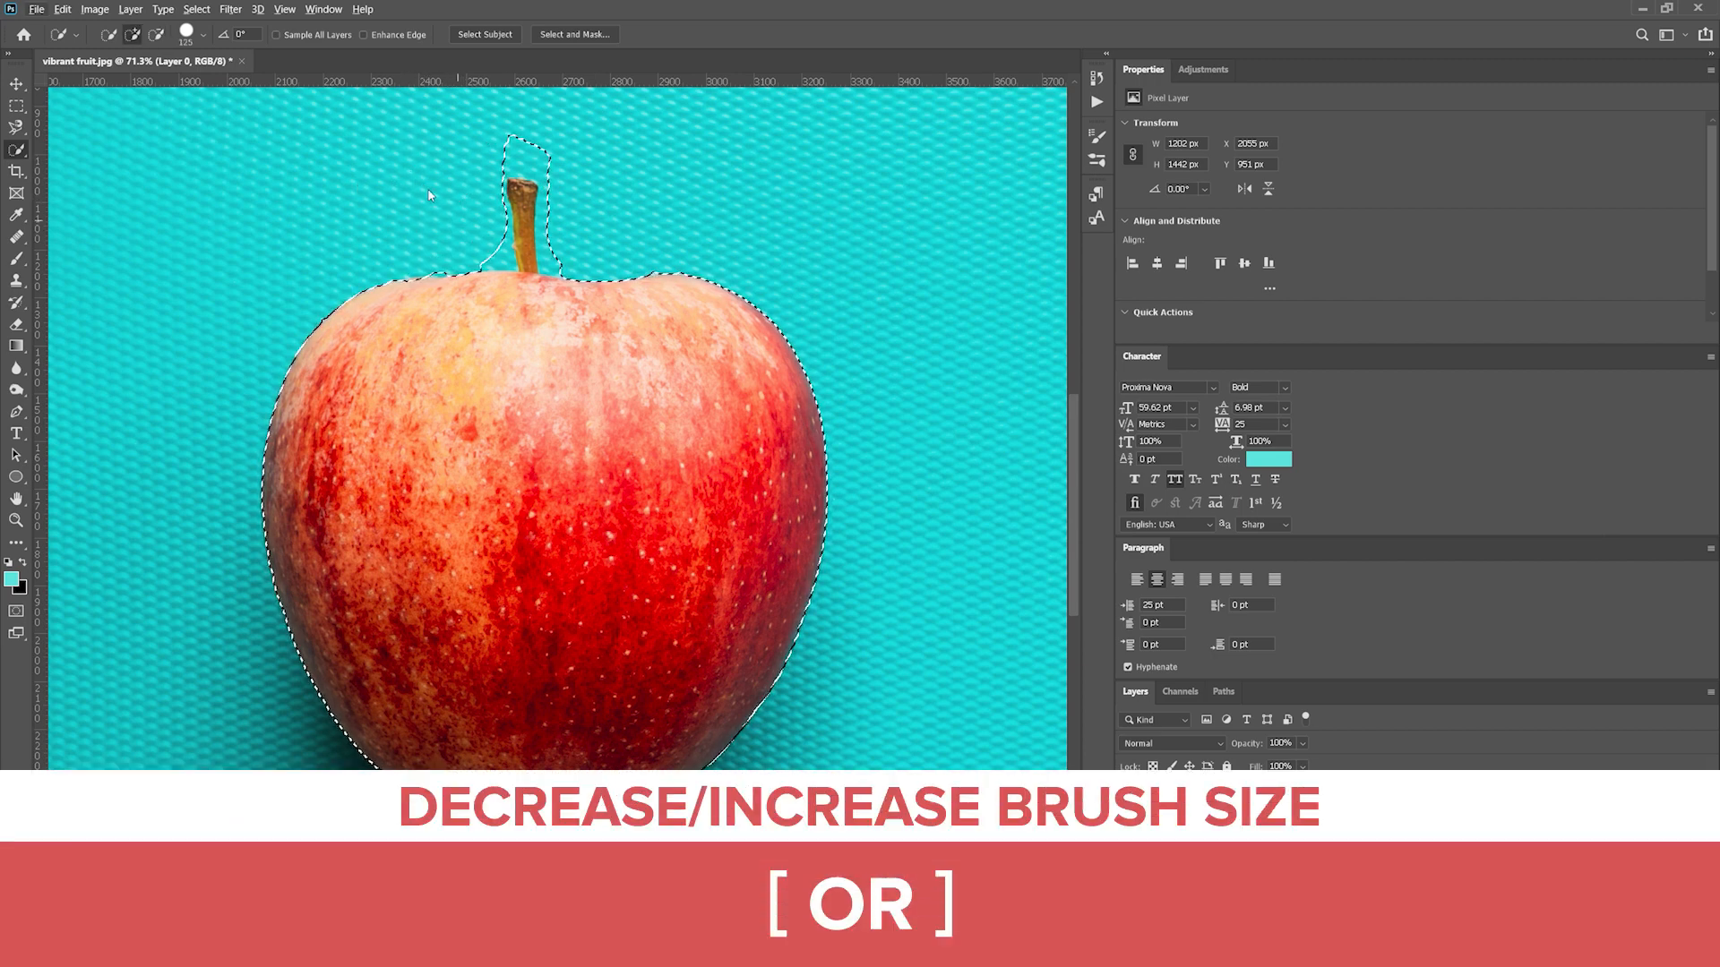
key([)
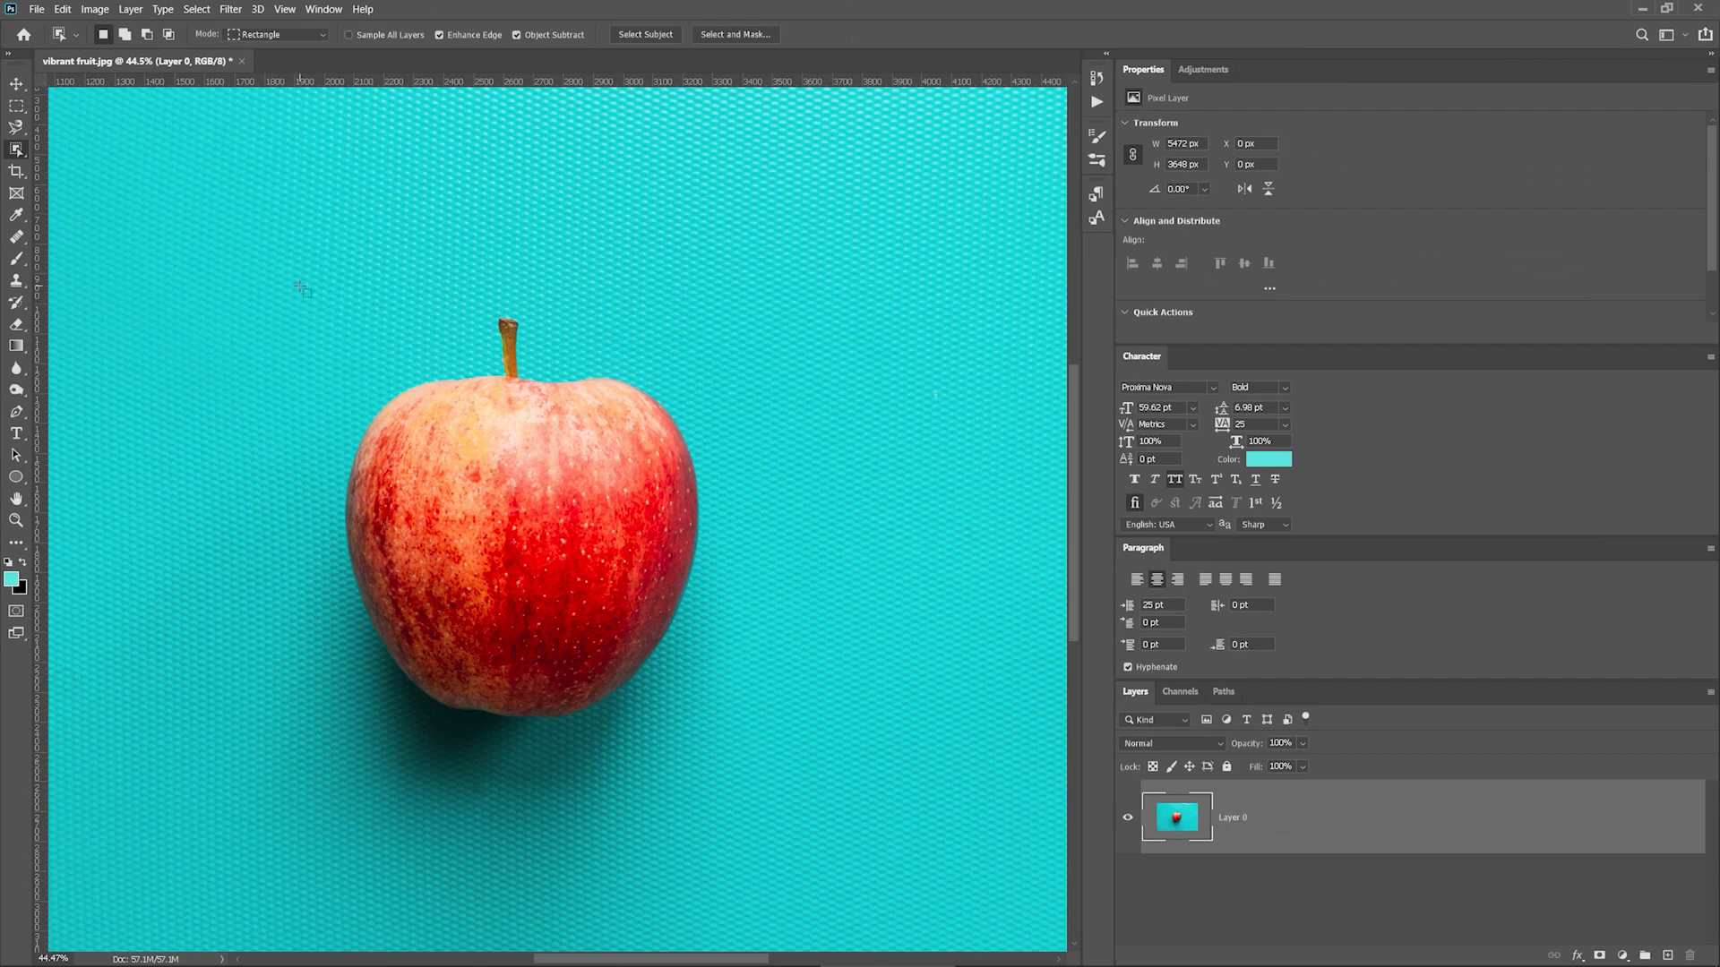
Drag an Object Selection rectangle around the apple so it is auto-selected.
drag(301, 288, 710, 734)
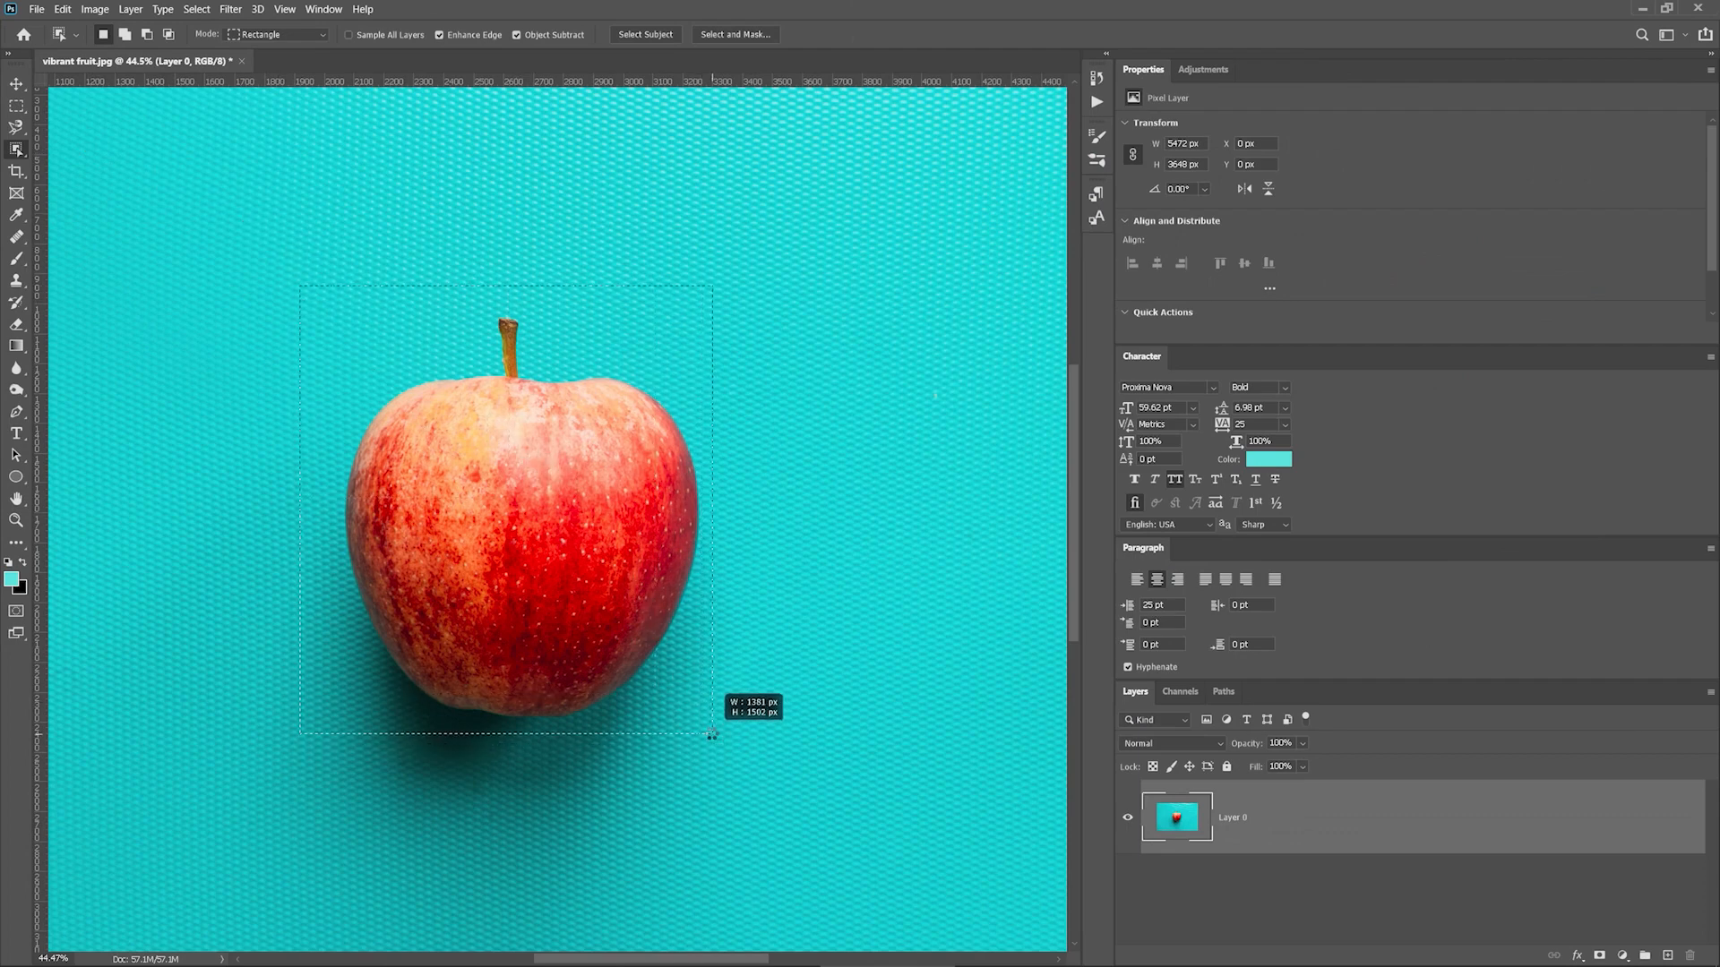
click(645, 34)
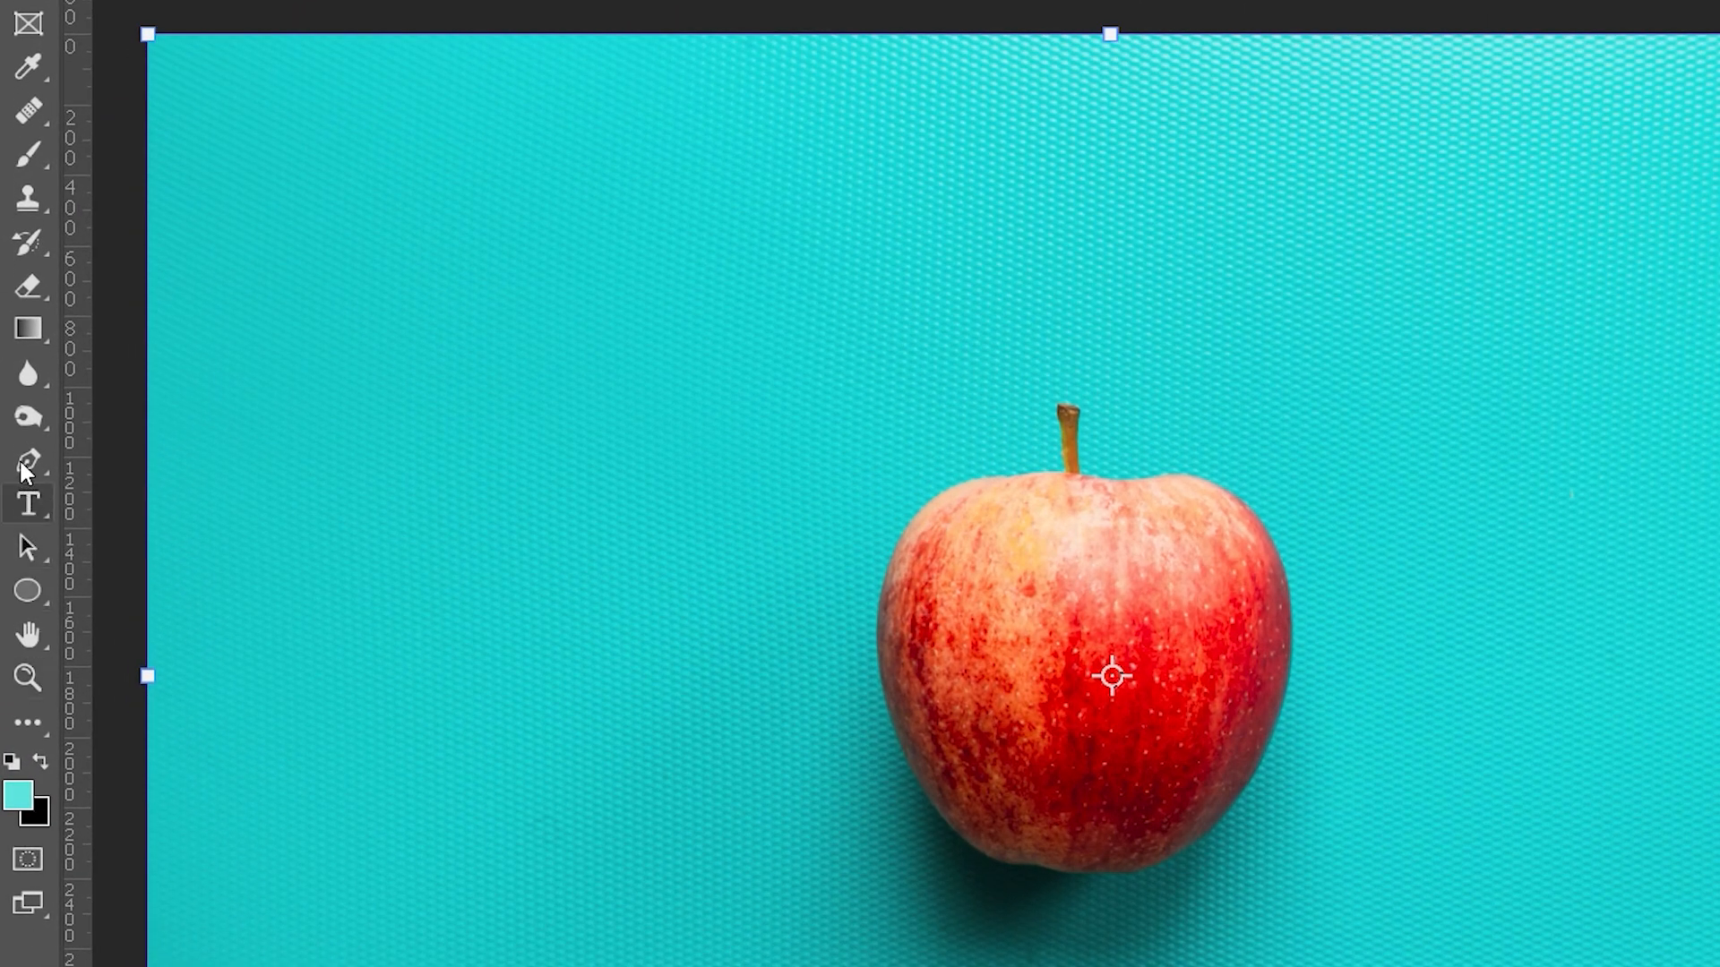
Start a Pen Tool path with a curved anchor along the apple's top edge.
click(27, 455)
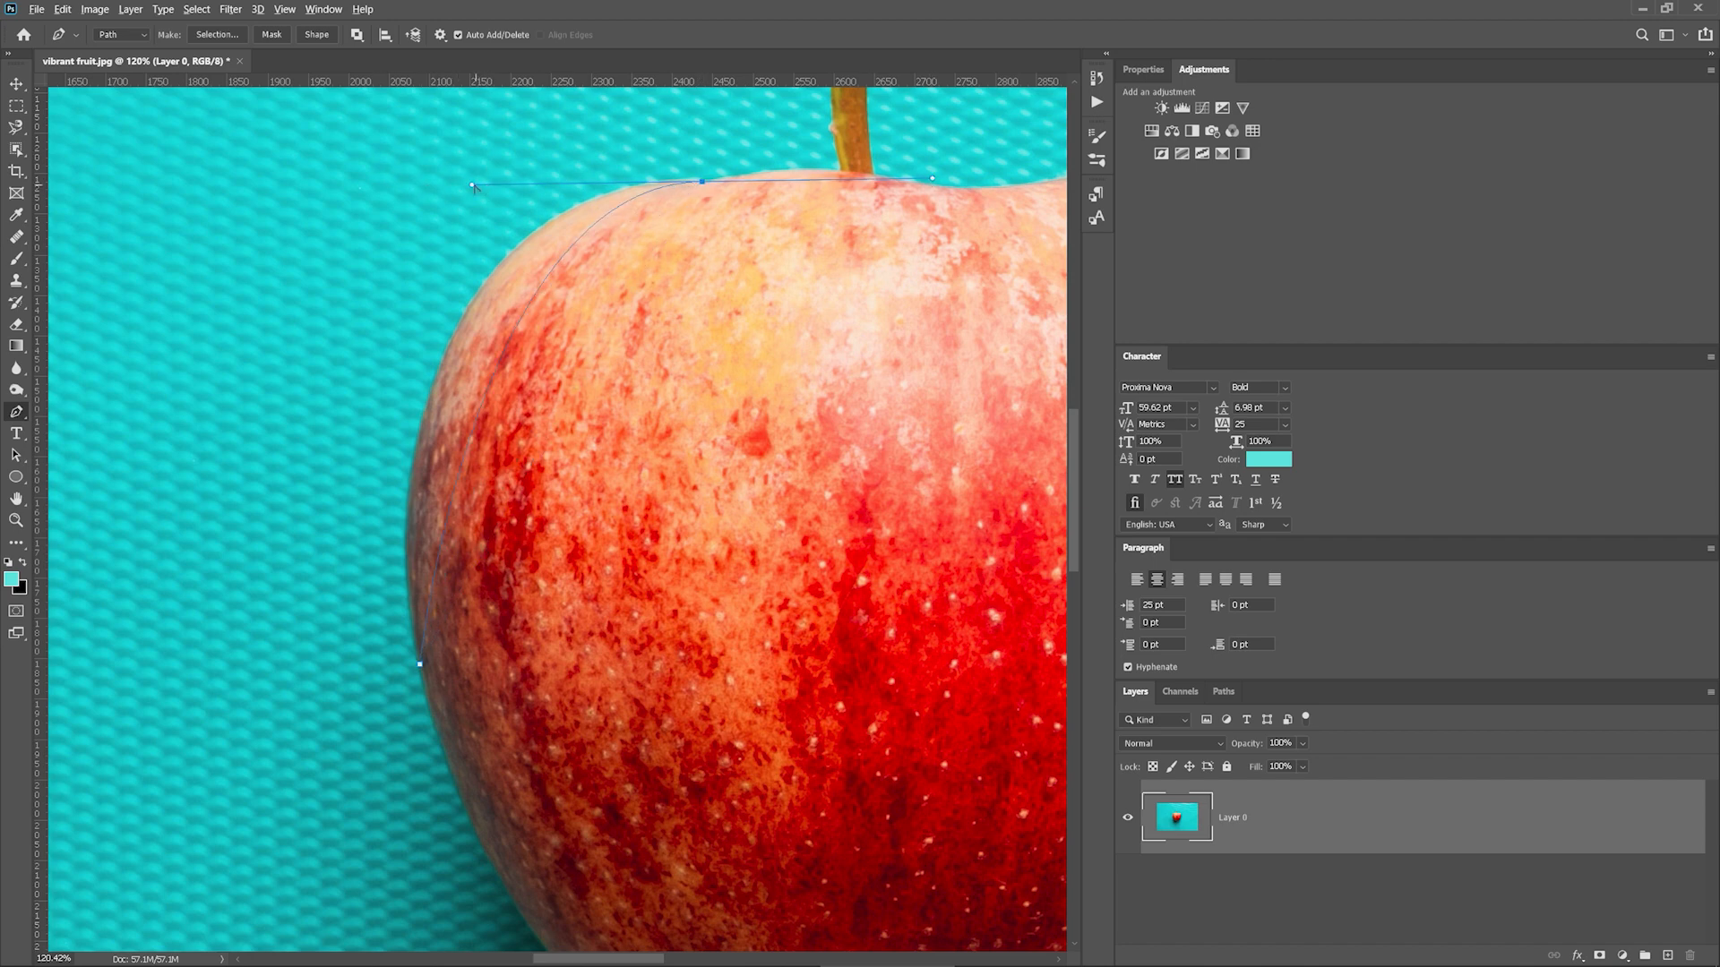
drag(474, 187, 333, 205)
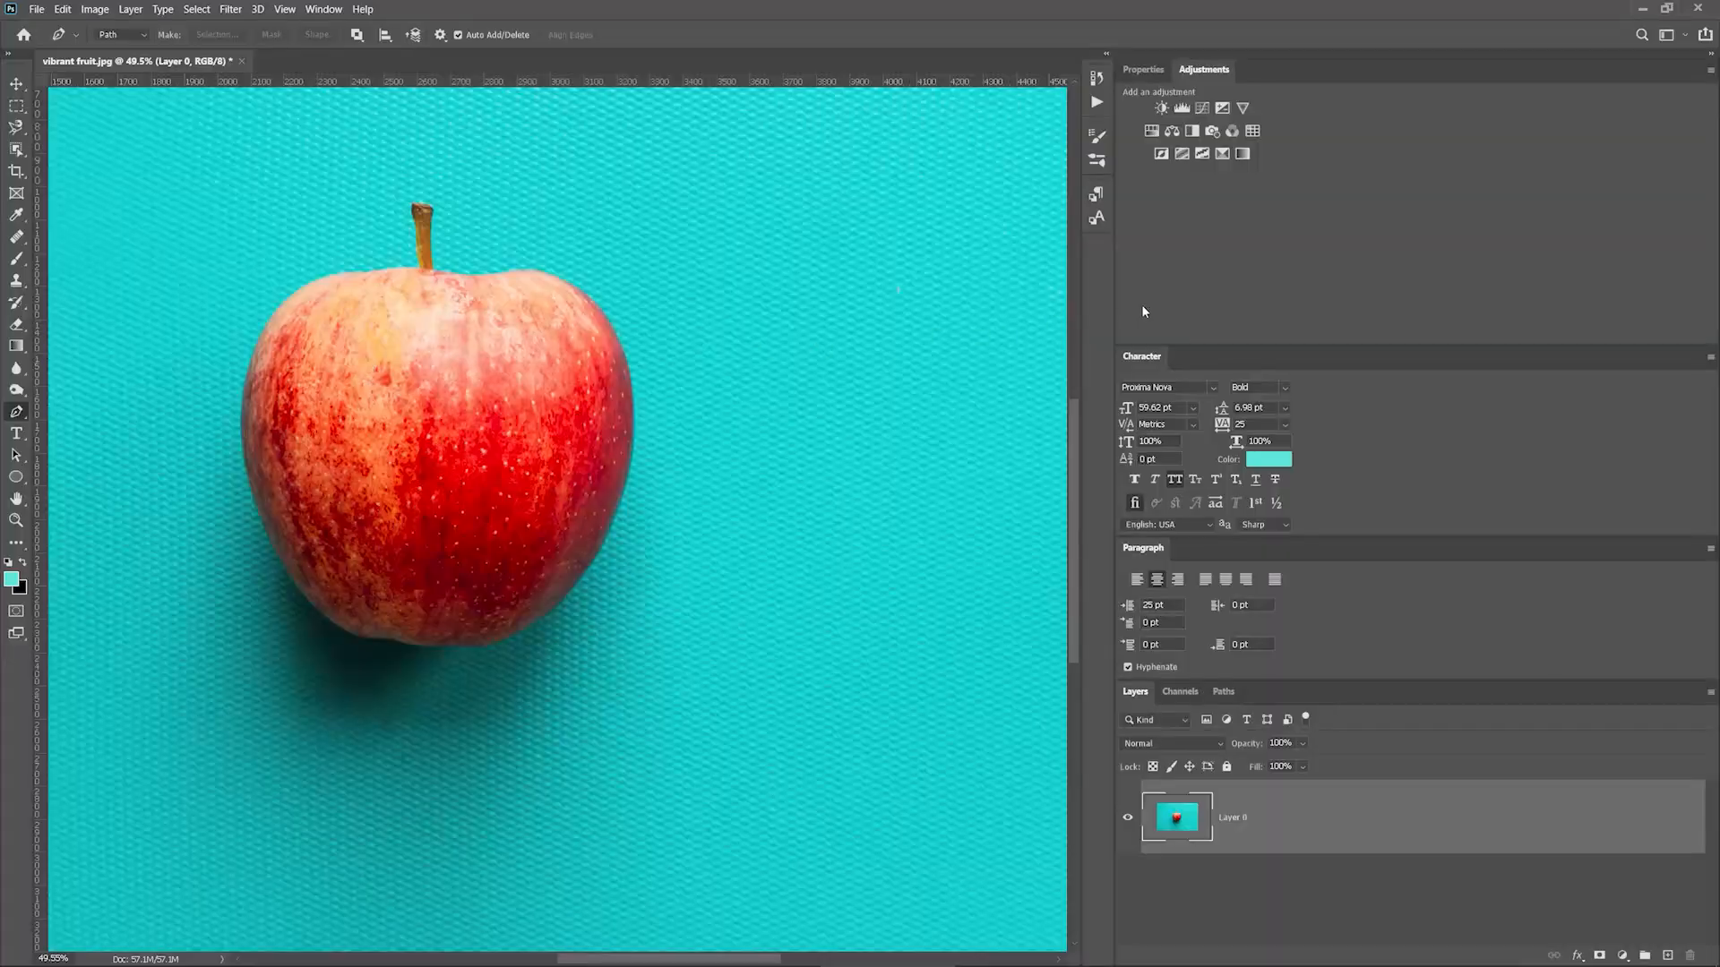
Show the Properties panel from the Window menu and run Select Subject on the apple.
click(1143, 70)
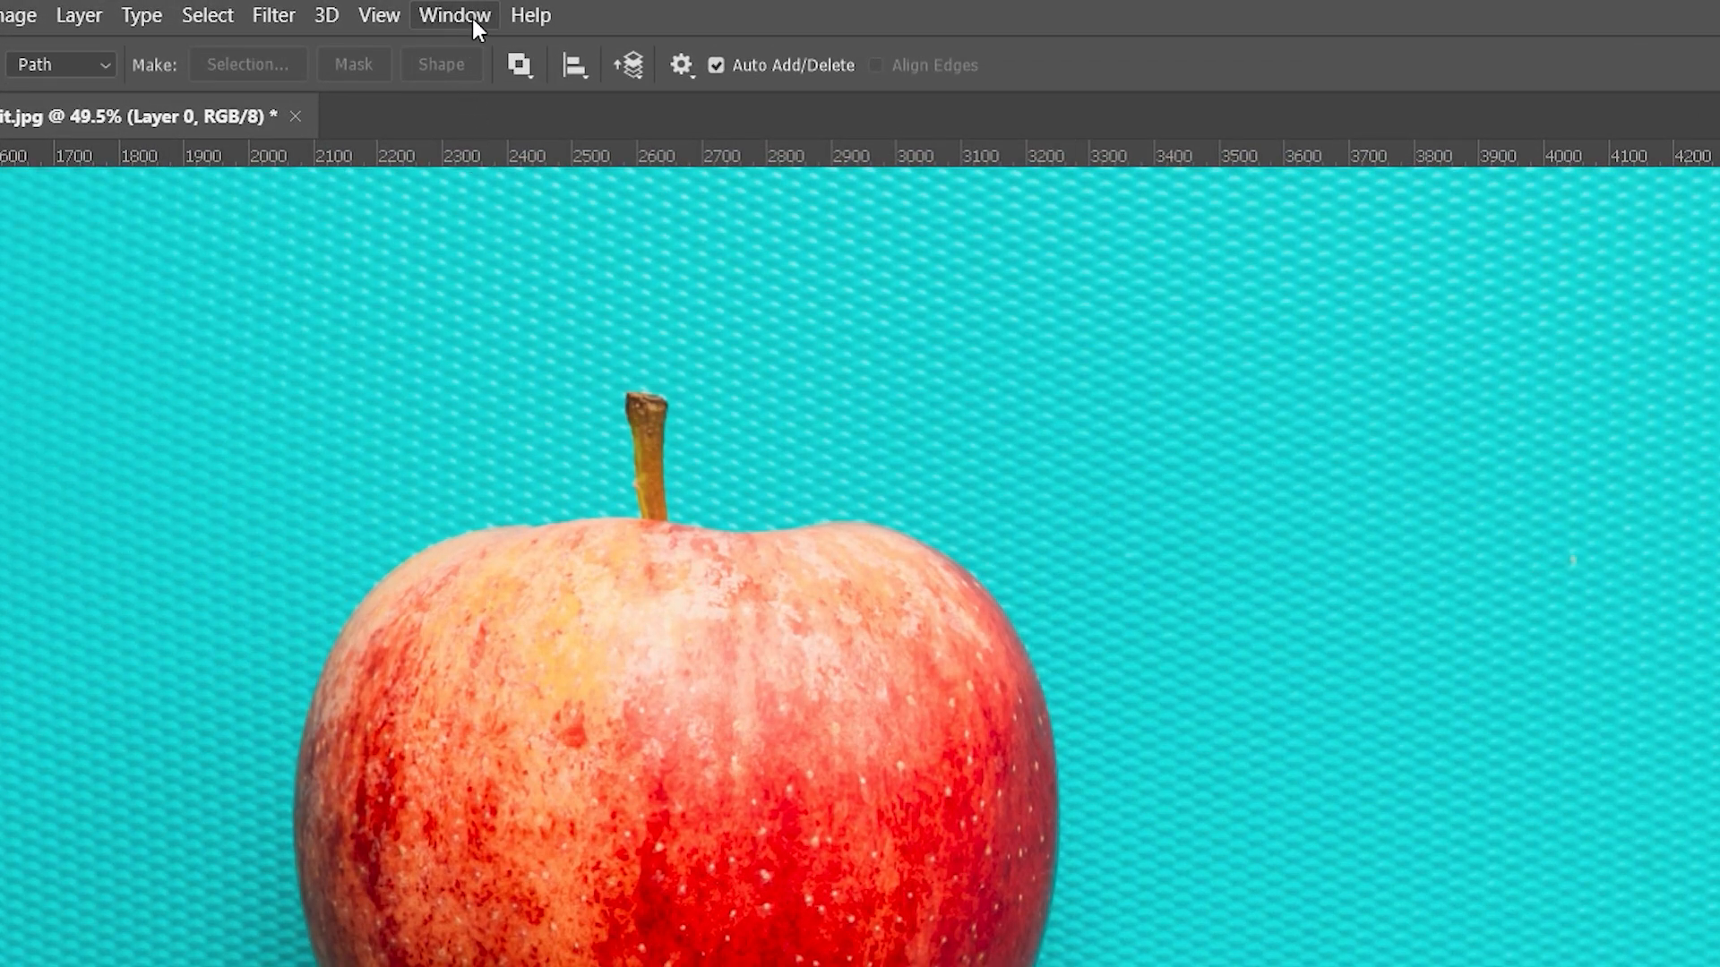
click(453, 16)
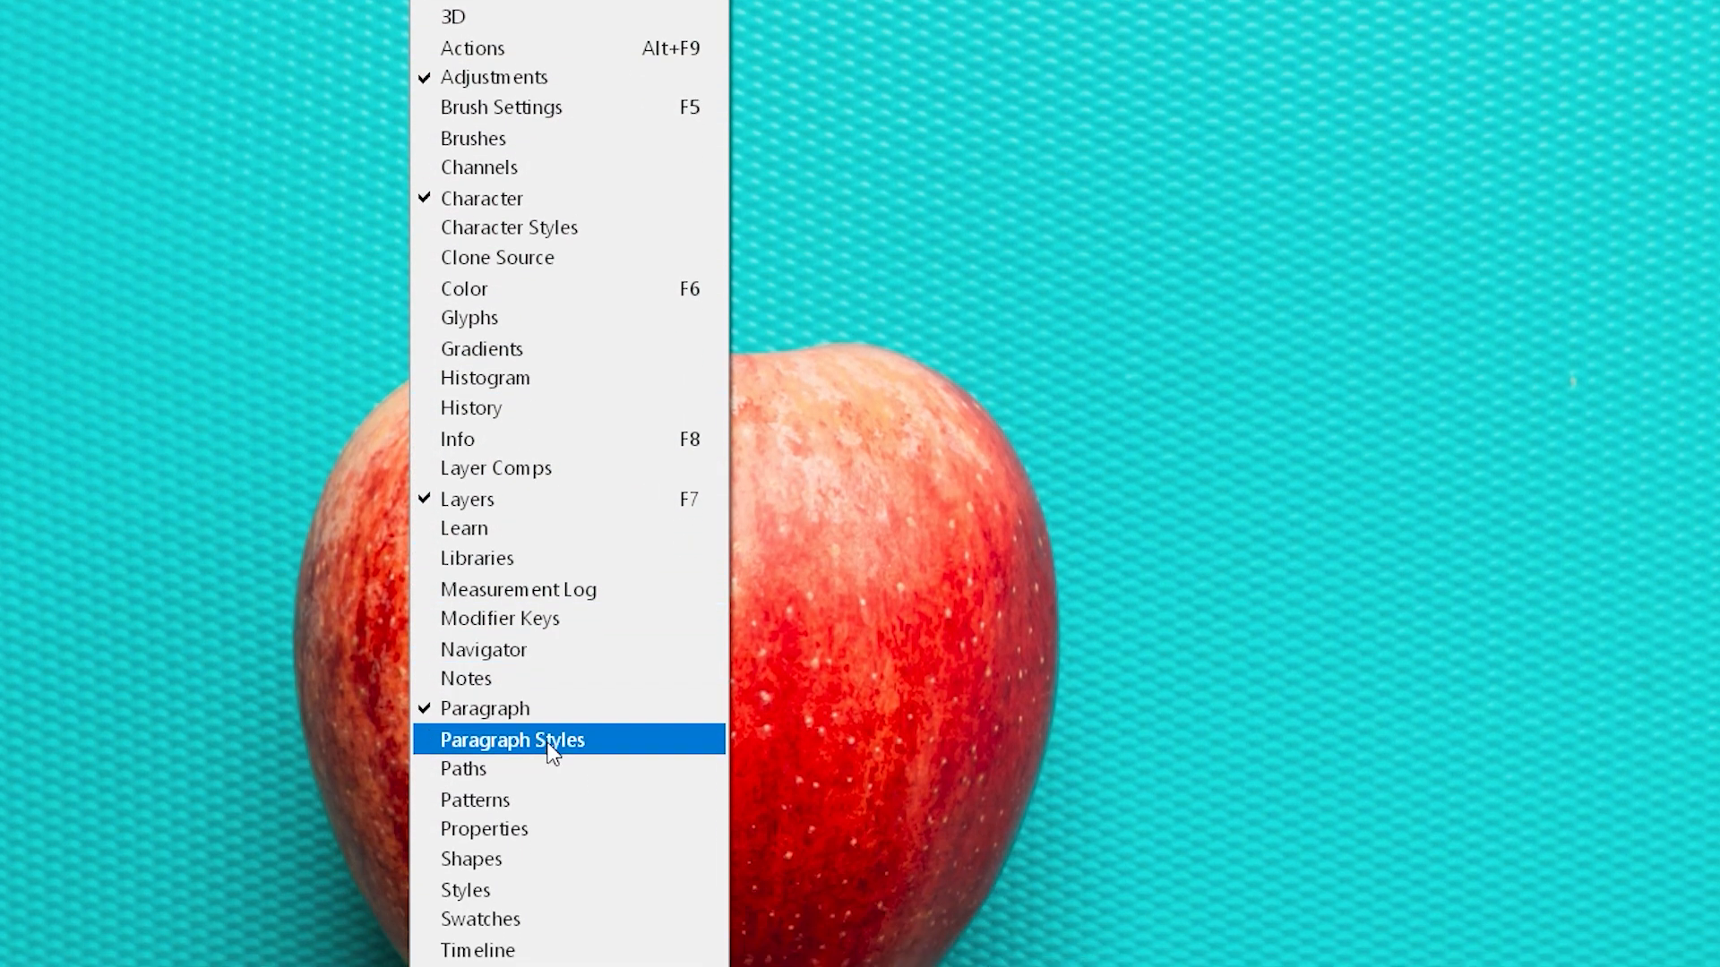
click(512, 740)
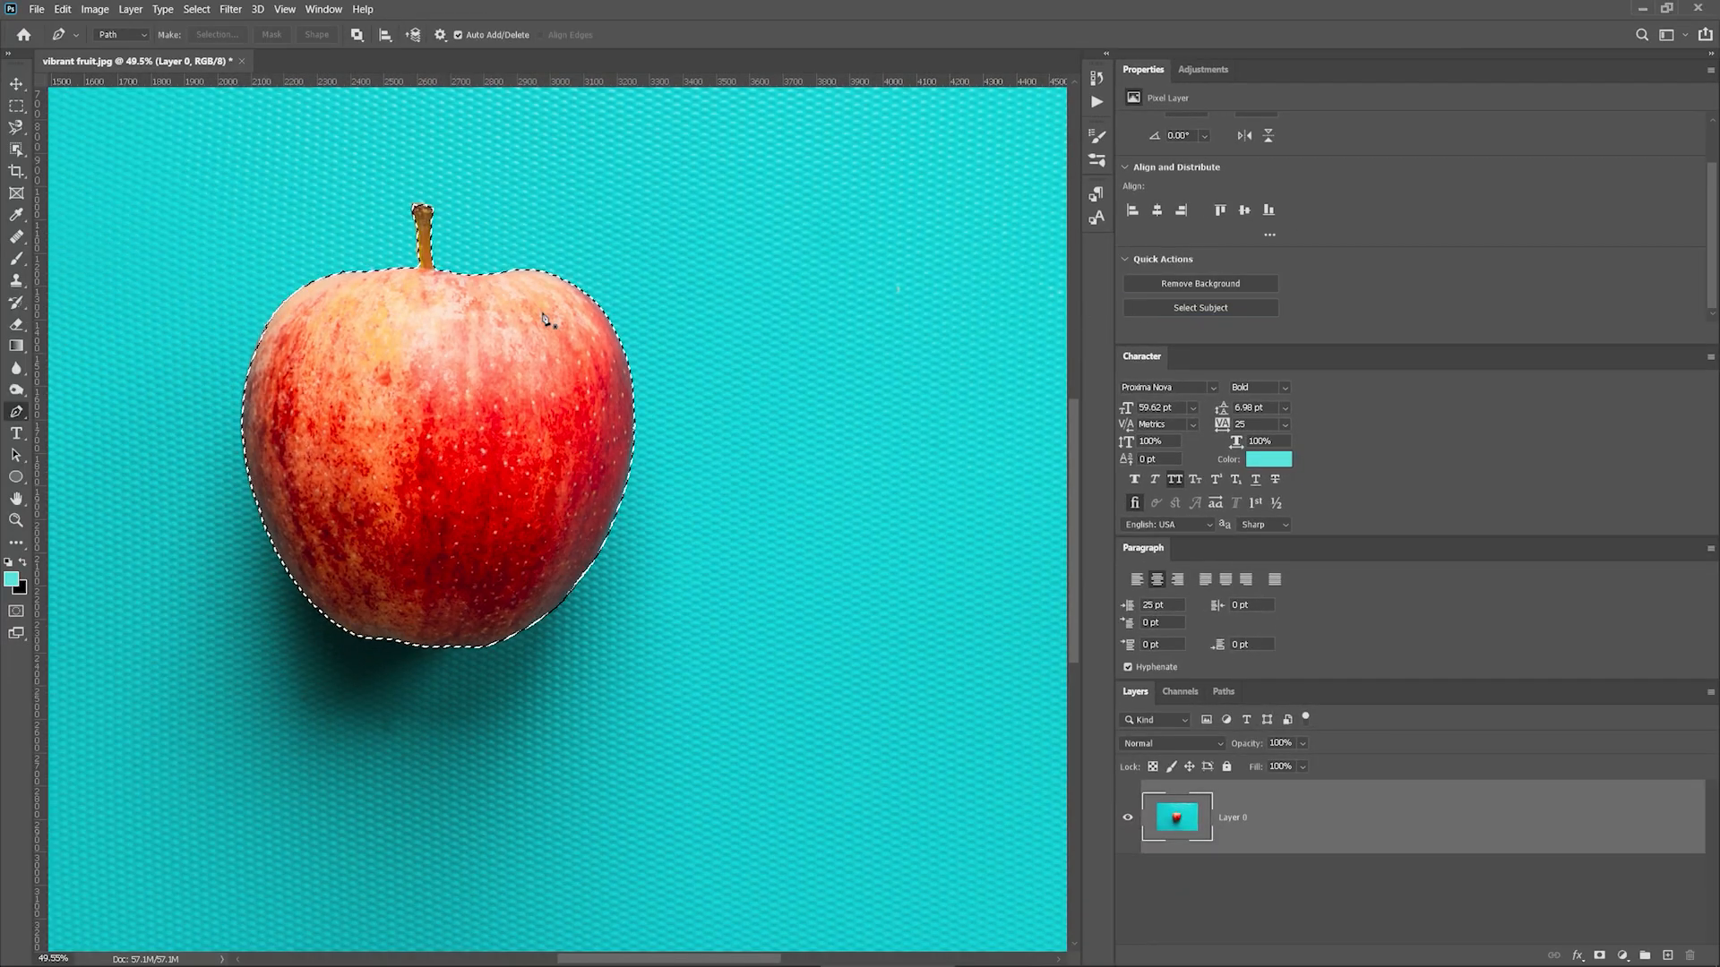
mouse_move(60, 301)
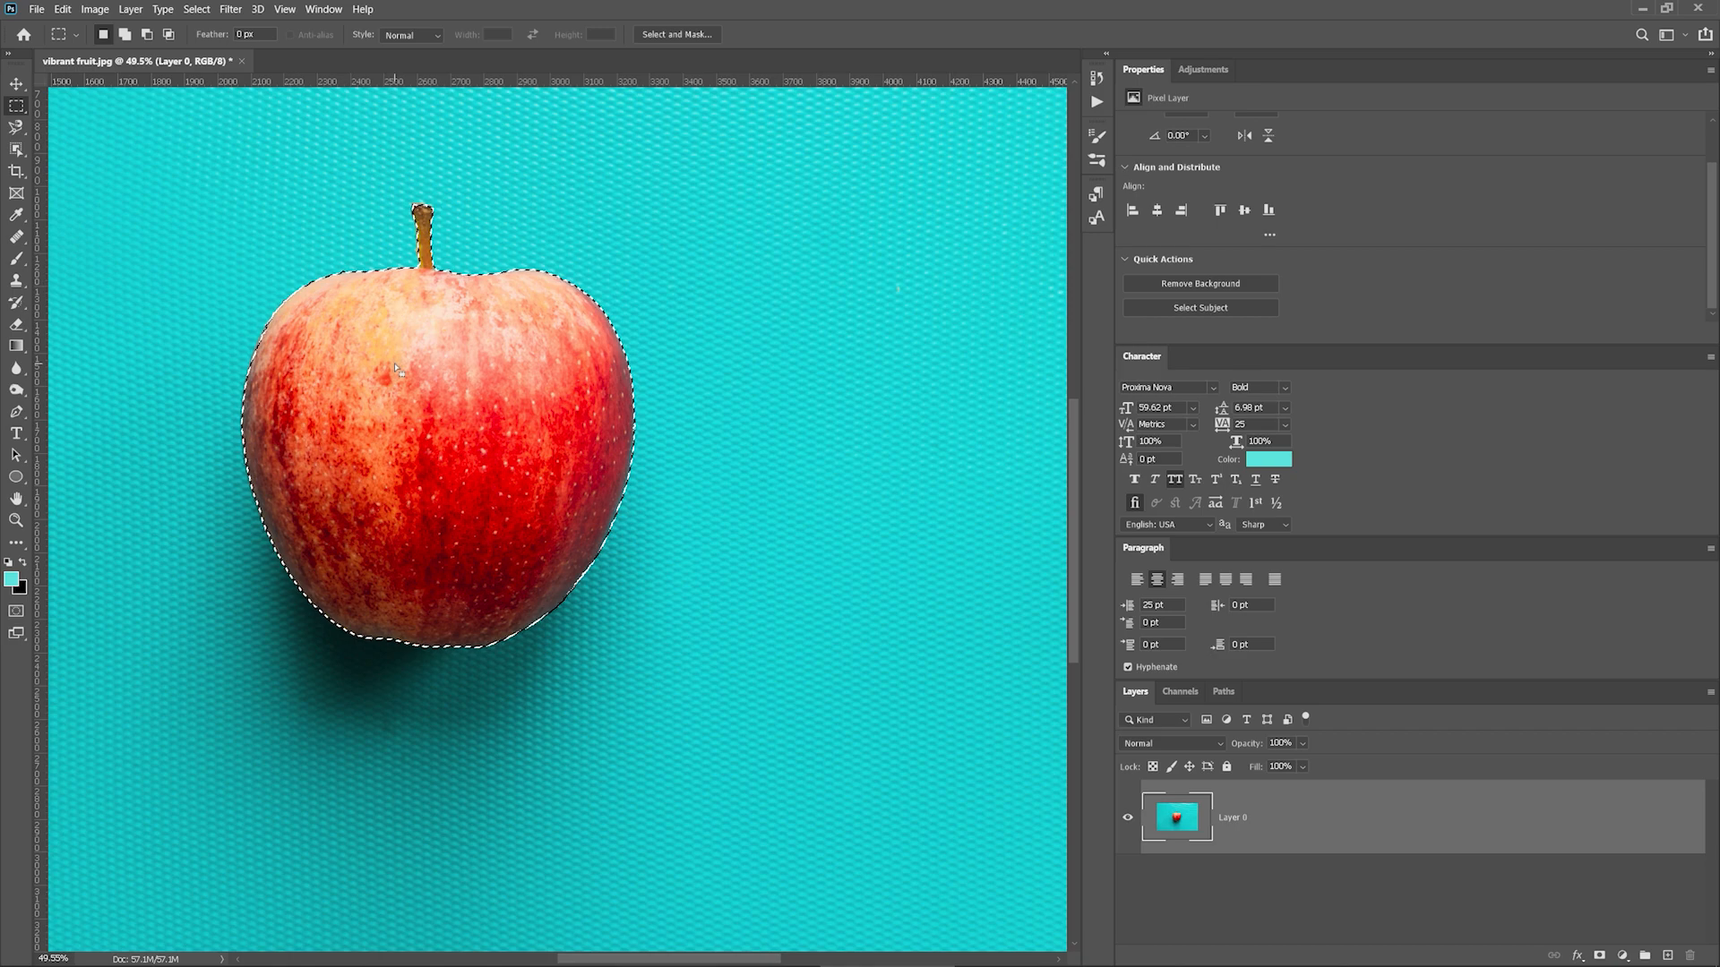
Convert the apple selection into a work path with 3.0-pixel tolerance.
right_click(398, 369)
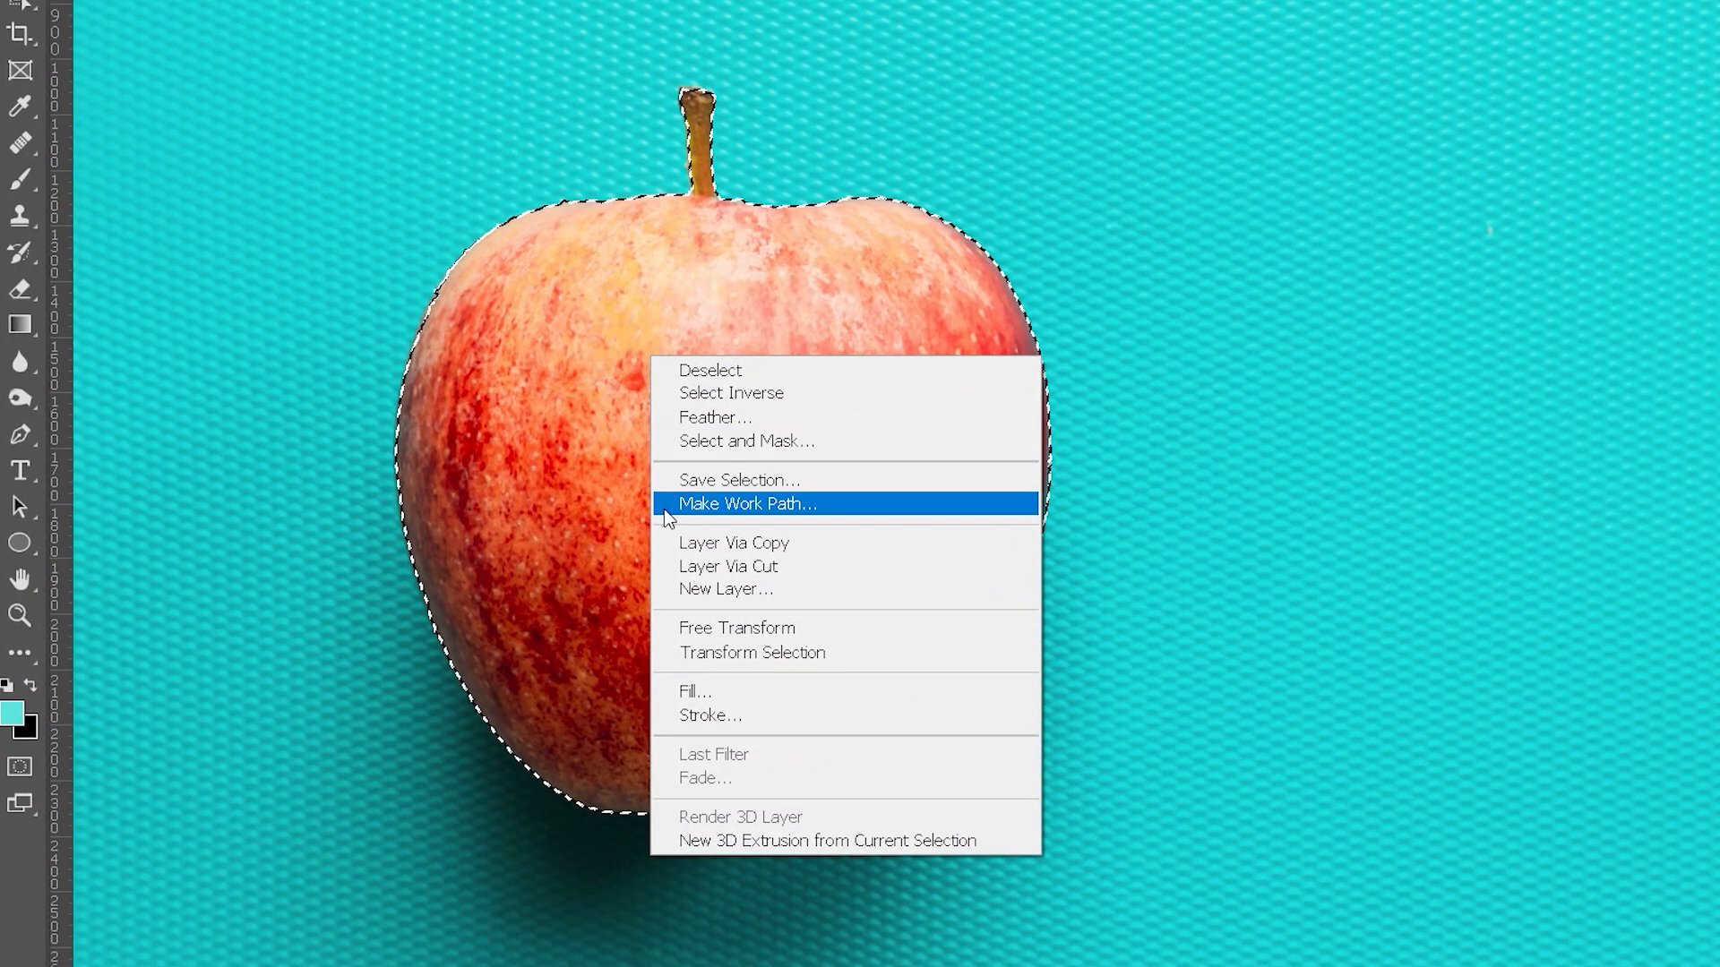
click(747, 503)
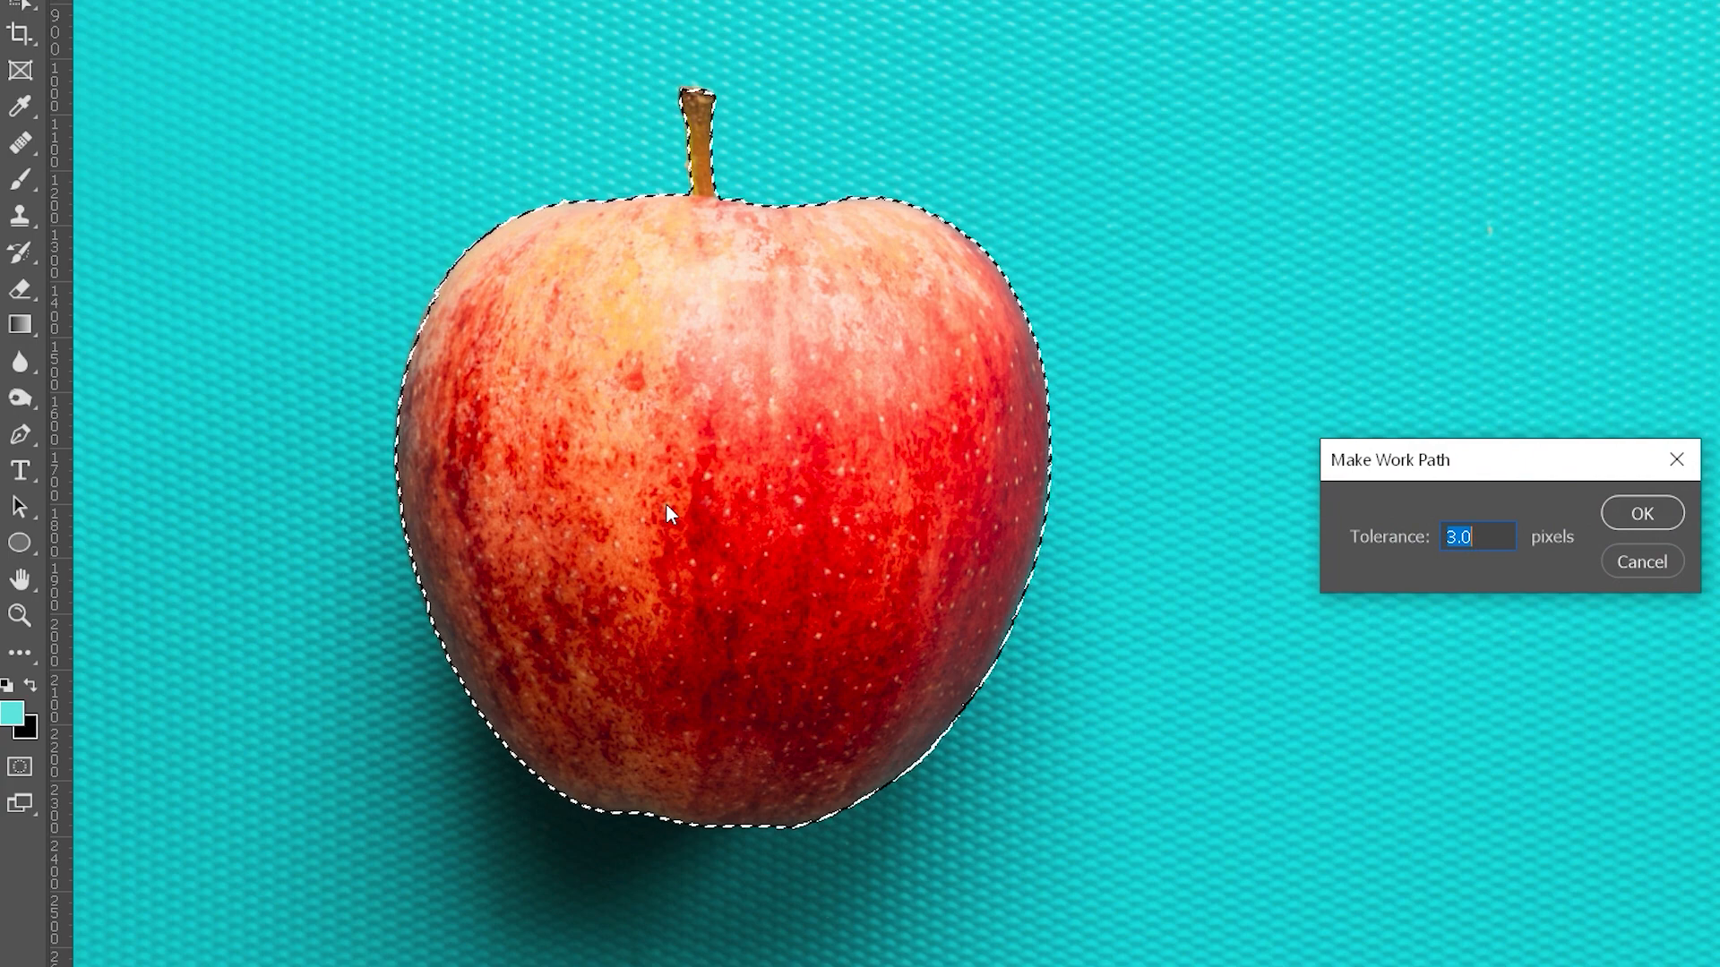
mouse_move(1405, 505)
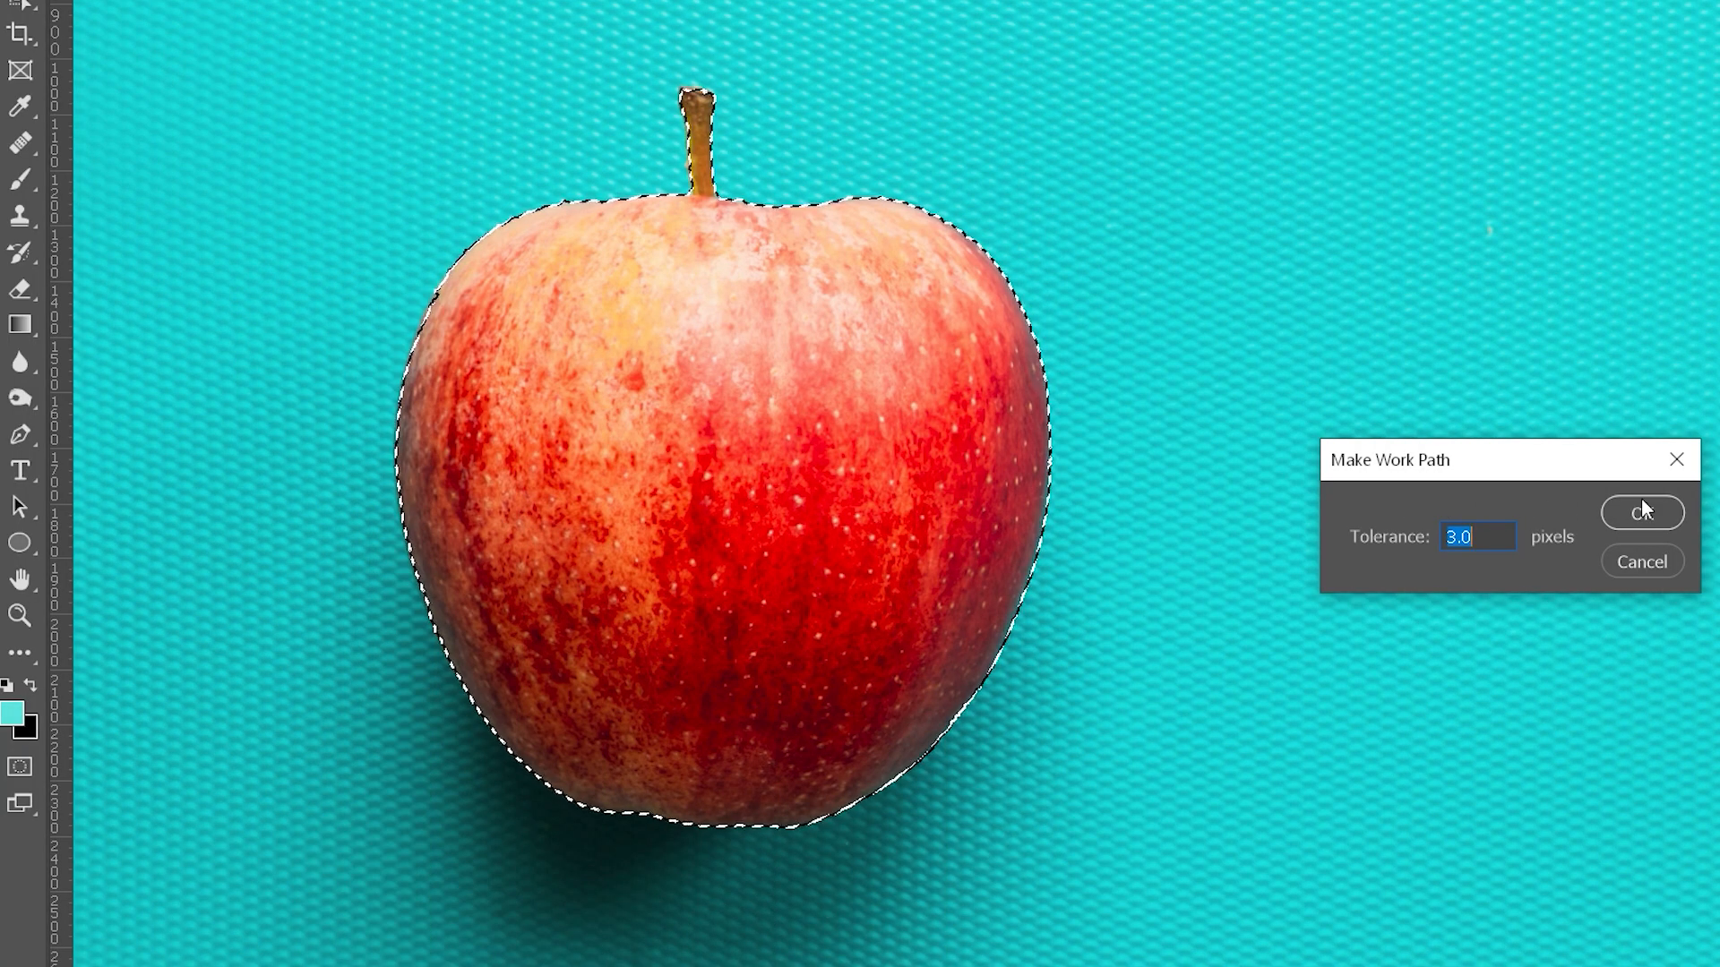
click(1642, 512)
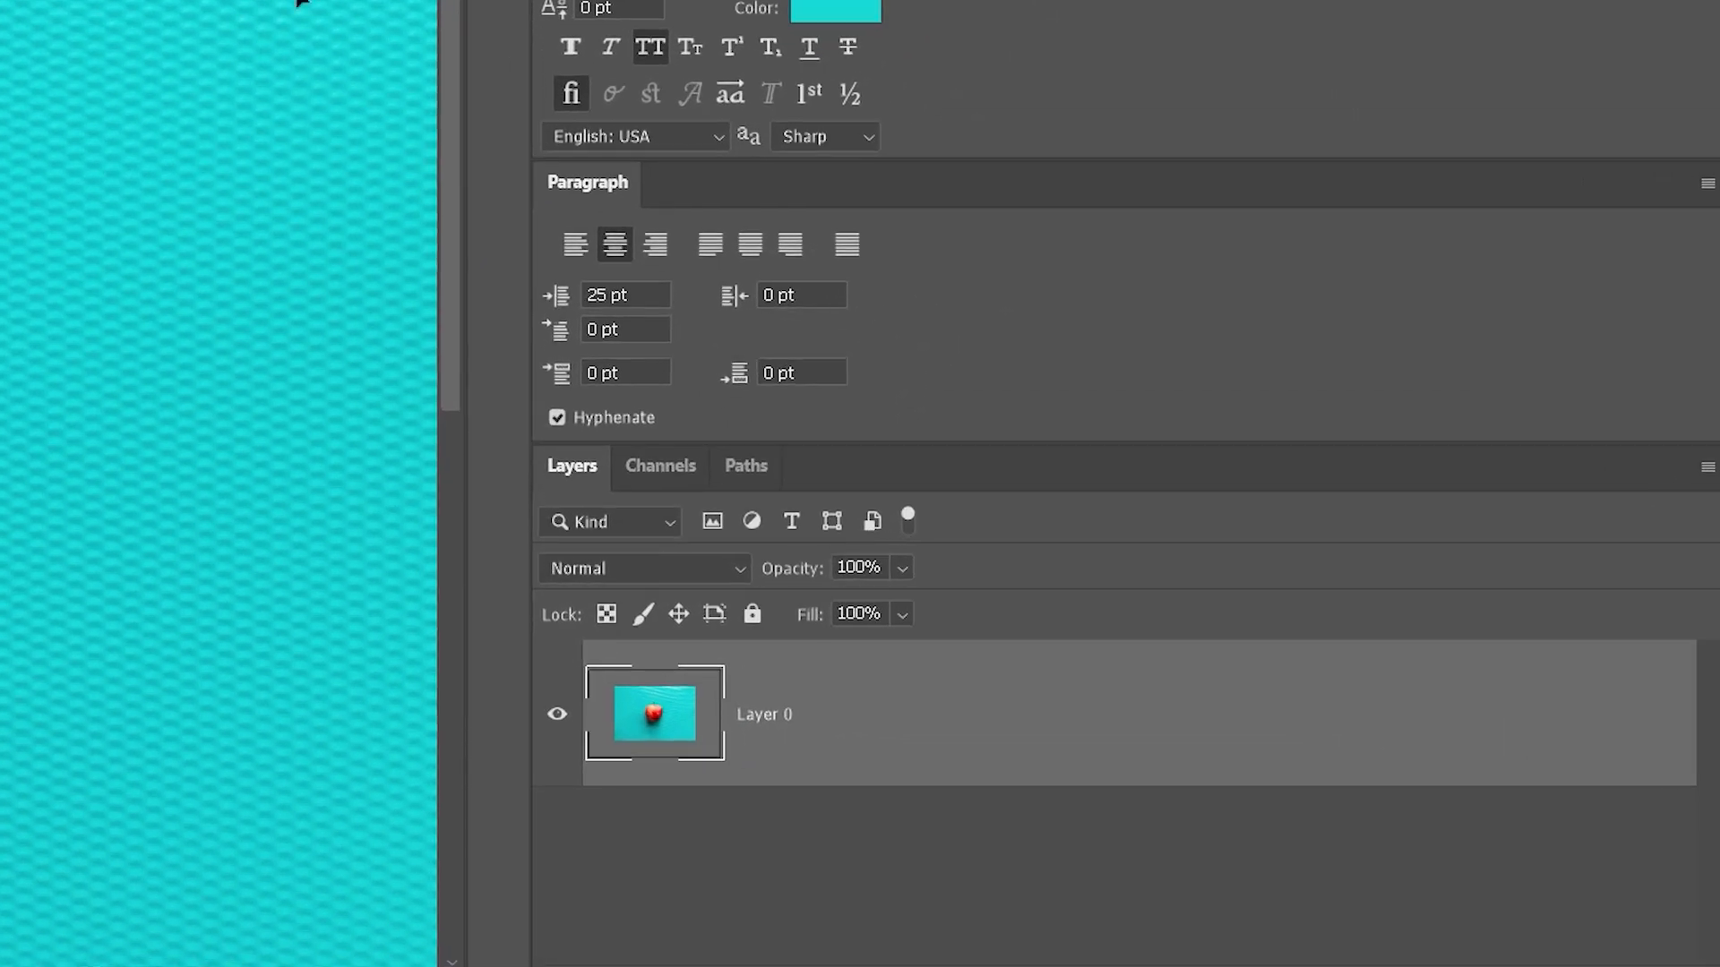
mouse_move(344, 464)
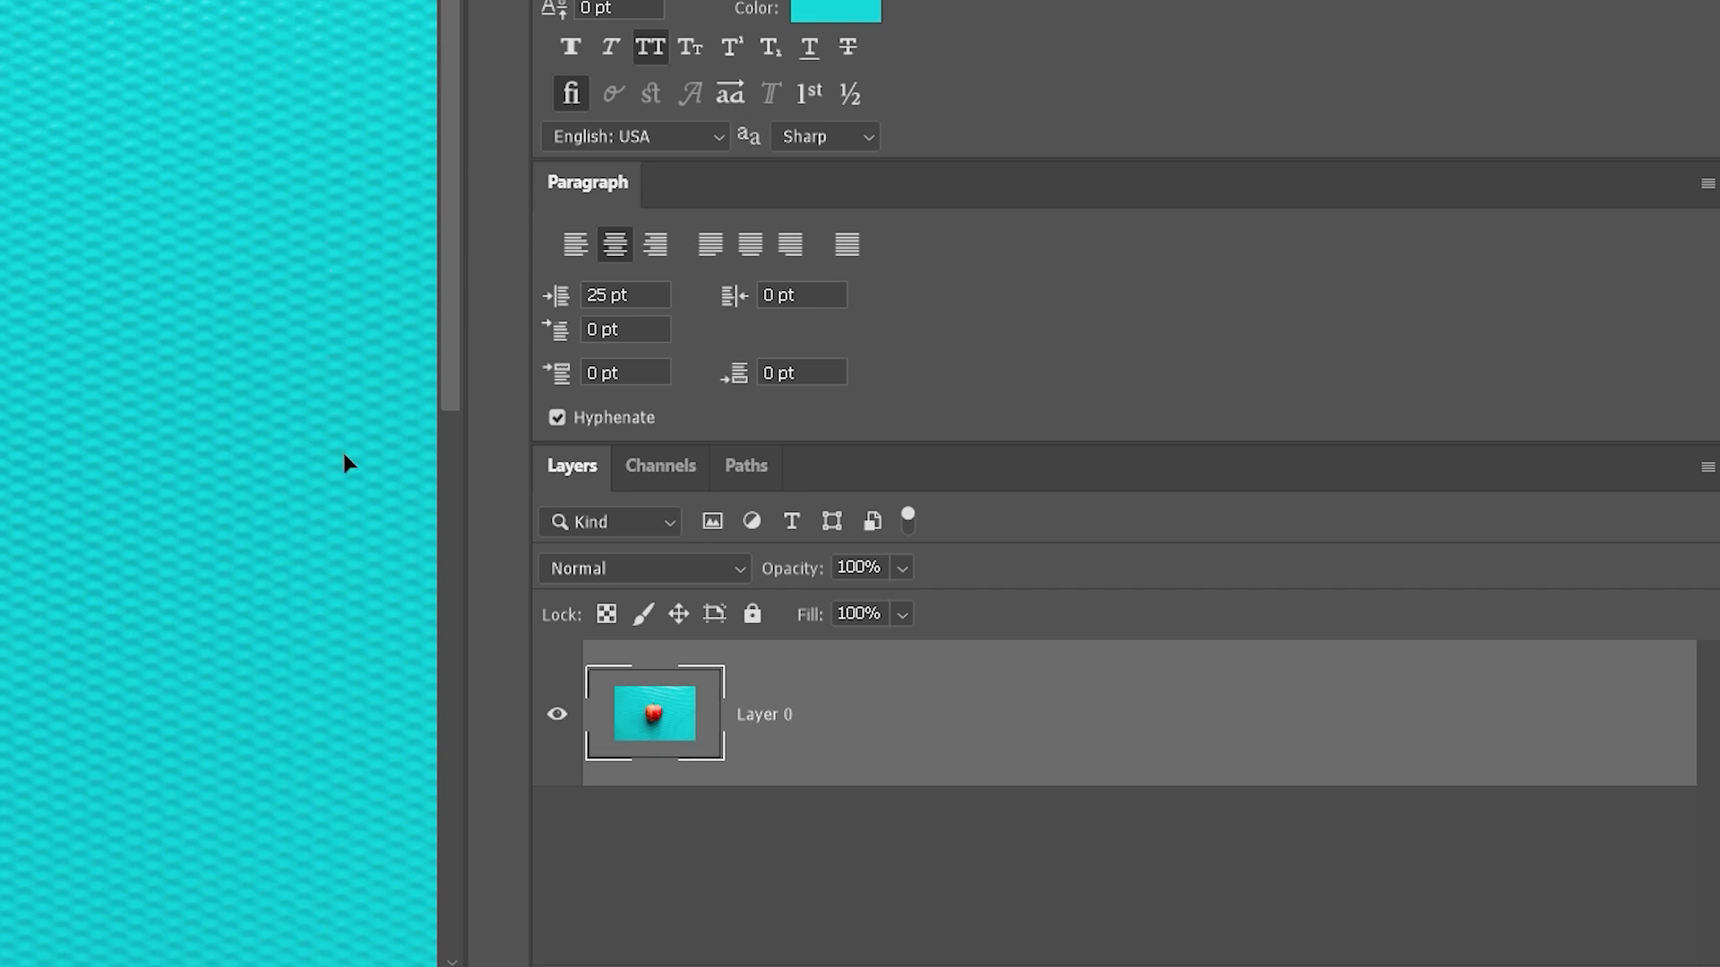
Show the Paths panel listing the apple's Work Path.
click(746, 466)
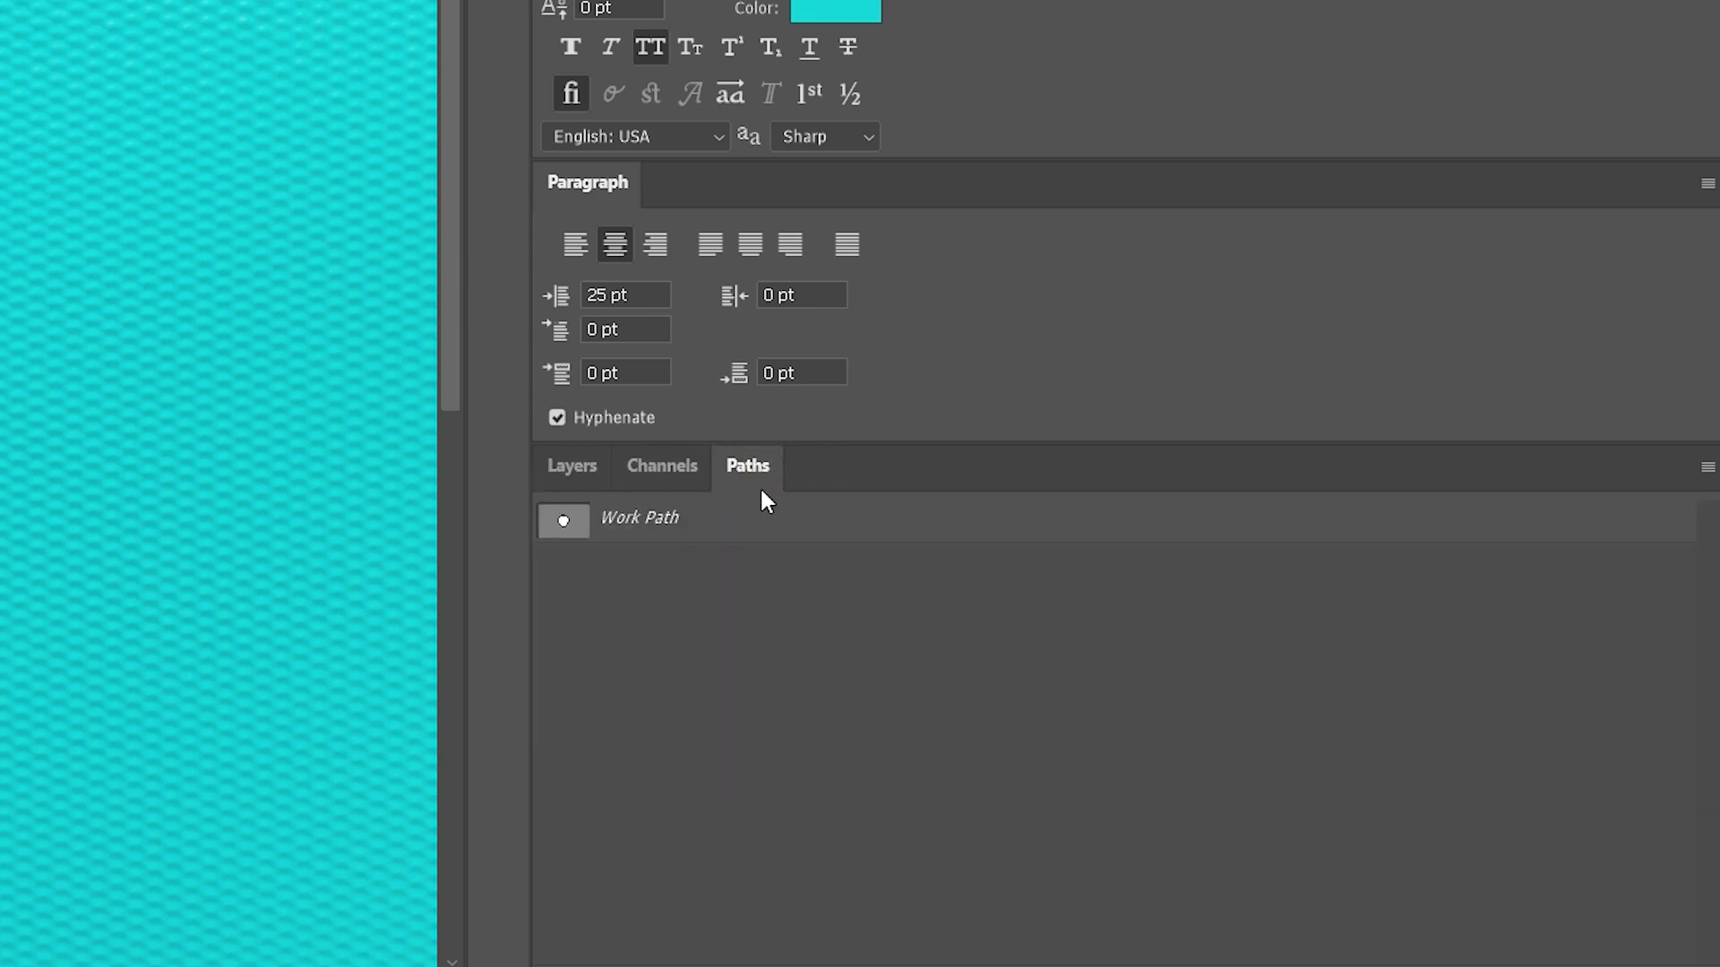
mouse_move(756, 534)
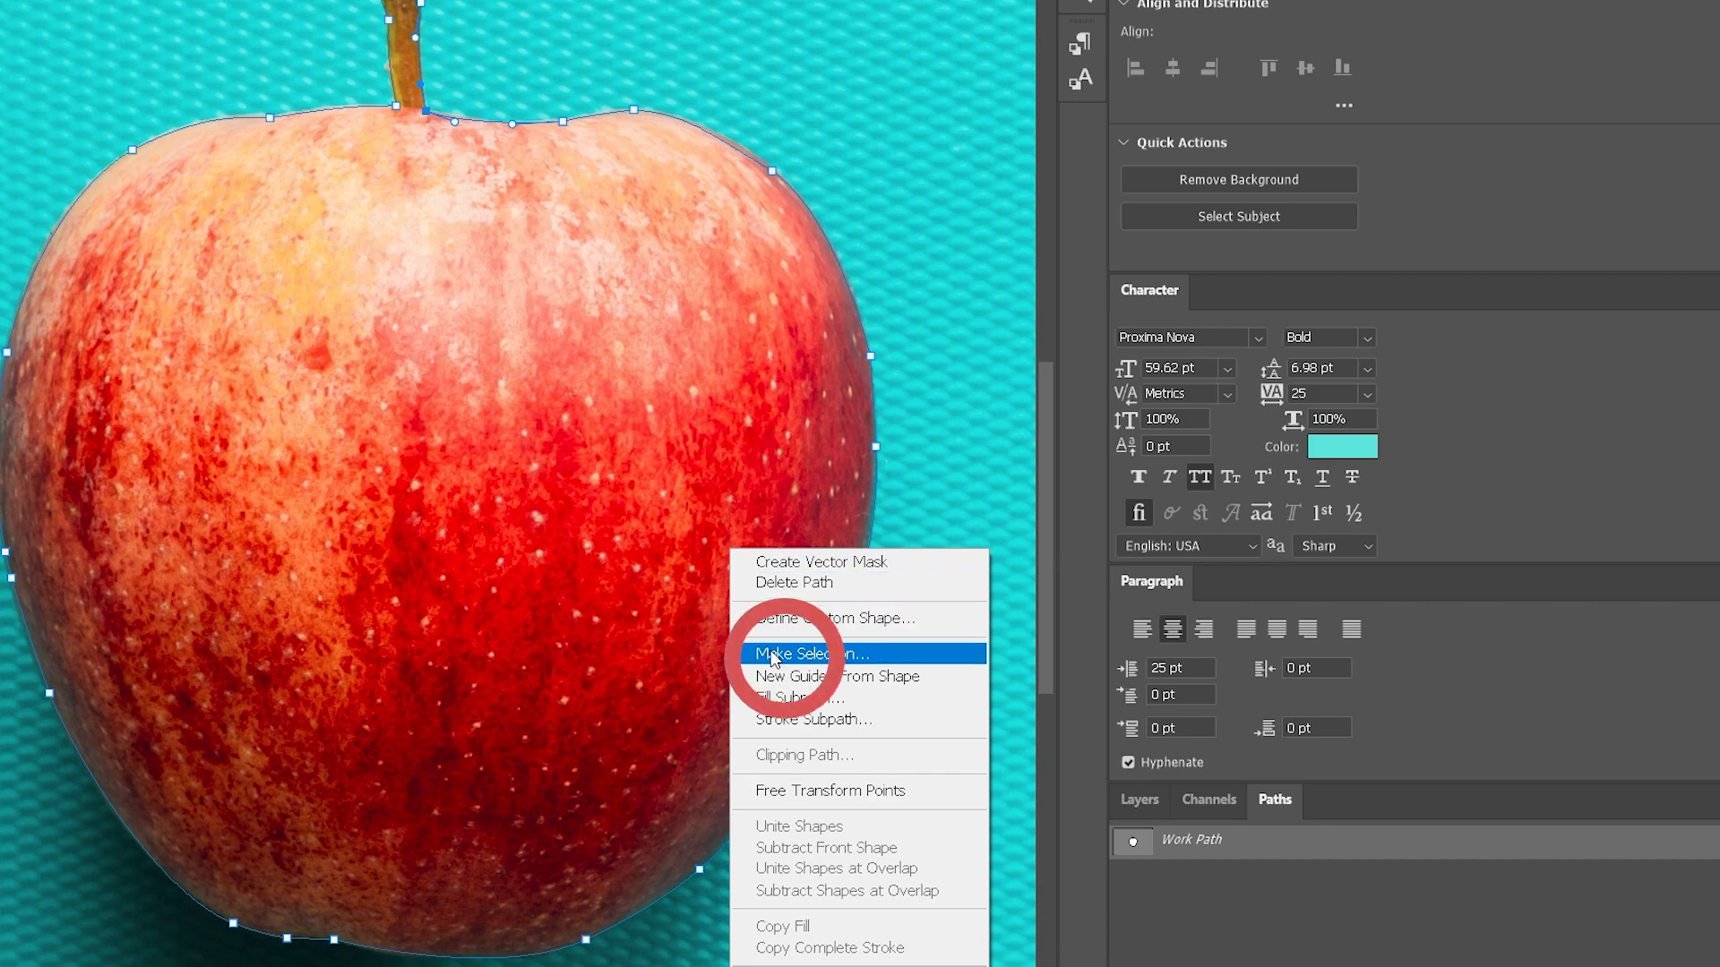
Turn the Work Path back into a selection with 0 feather radius.
click(799, 653)
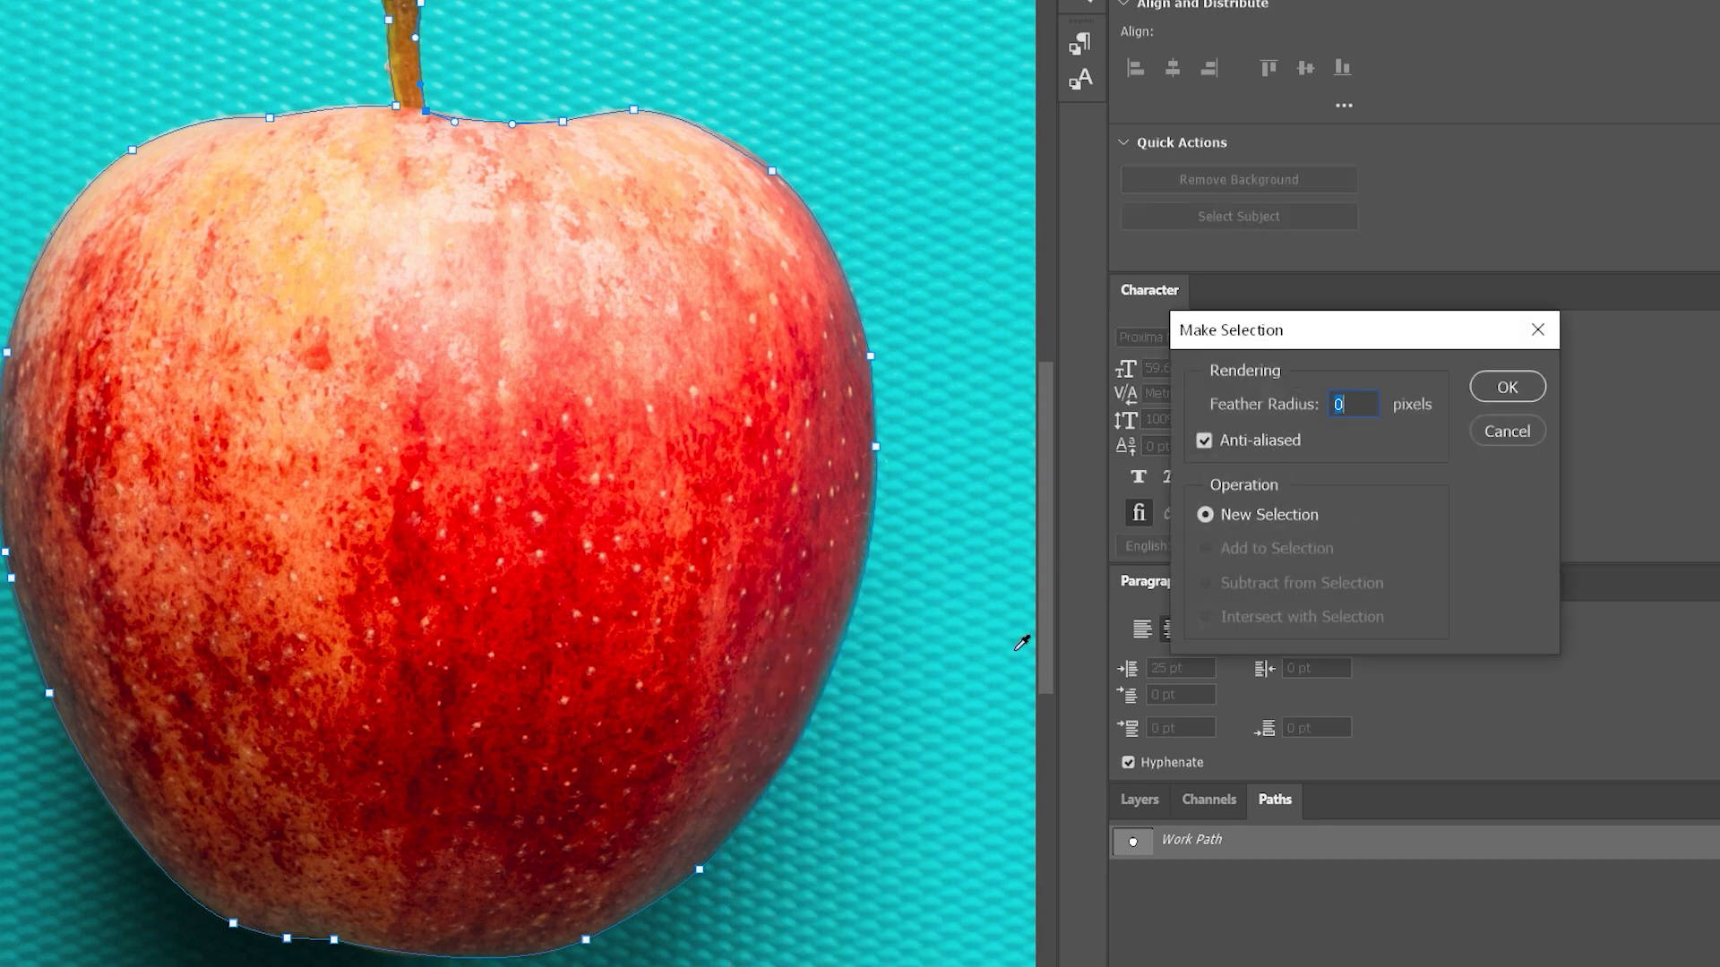
click(1507, 387)
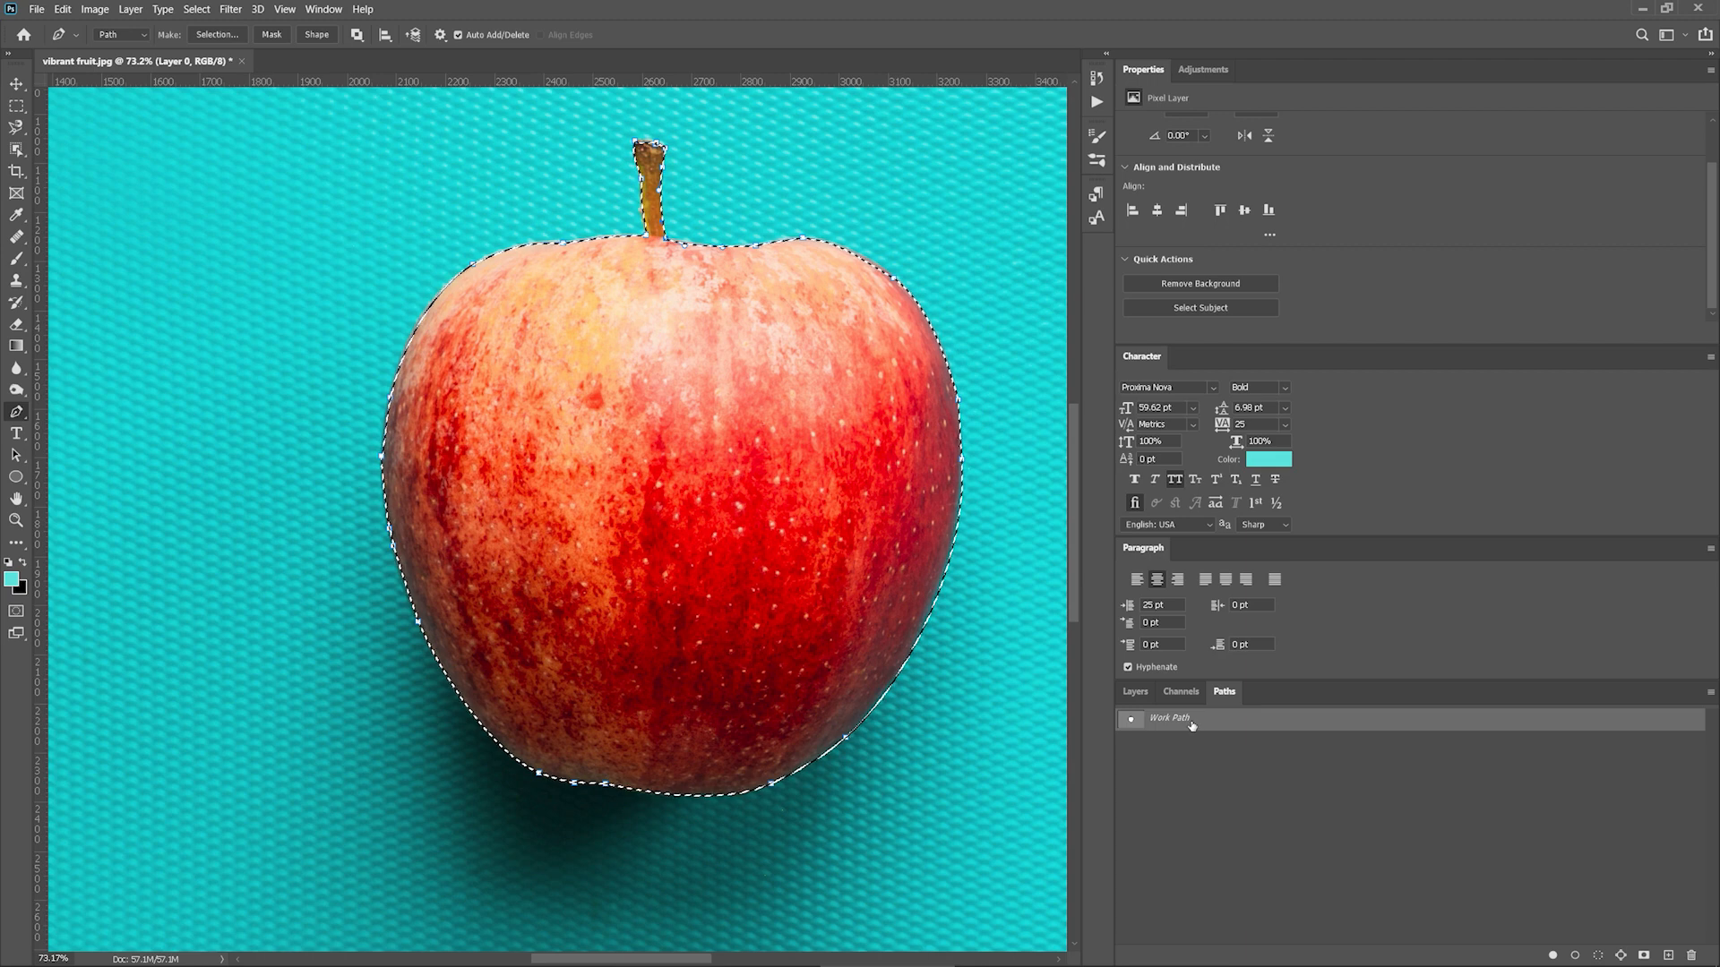
click(1135, 691)
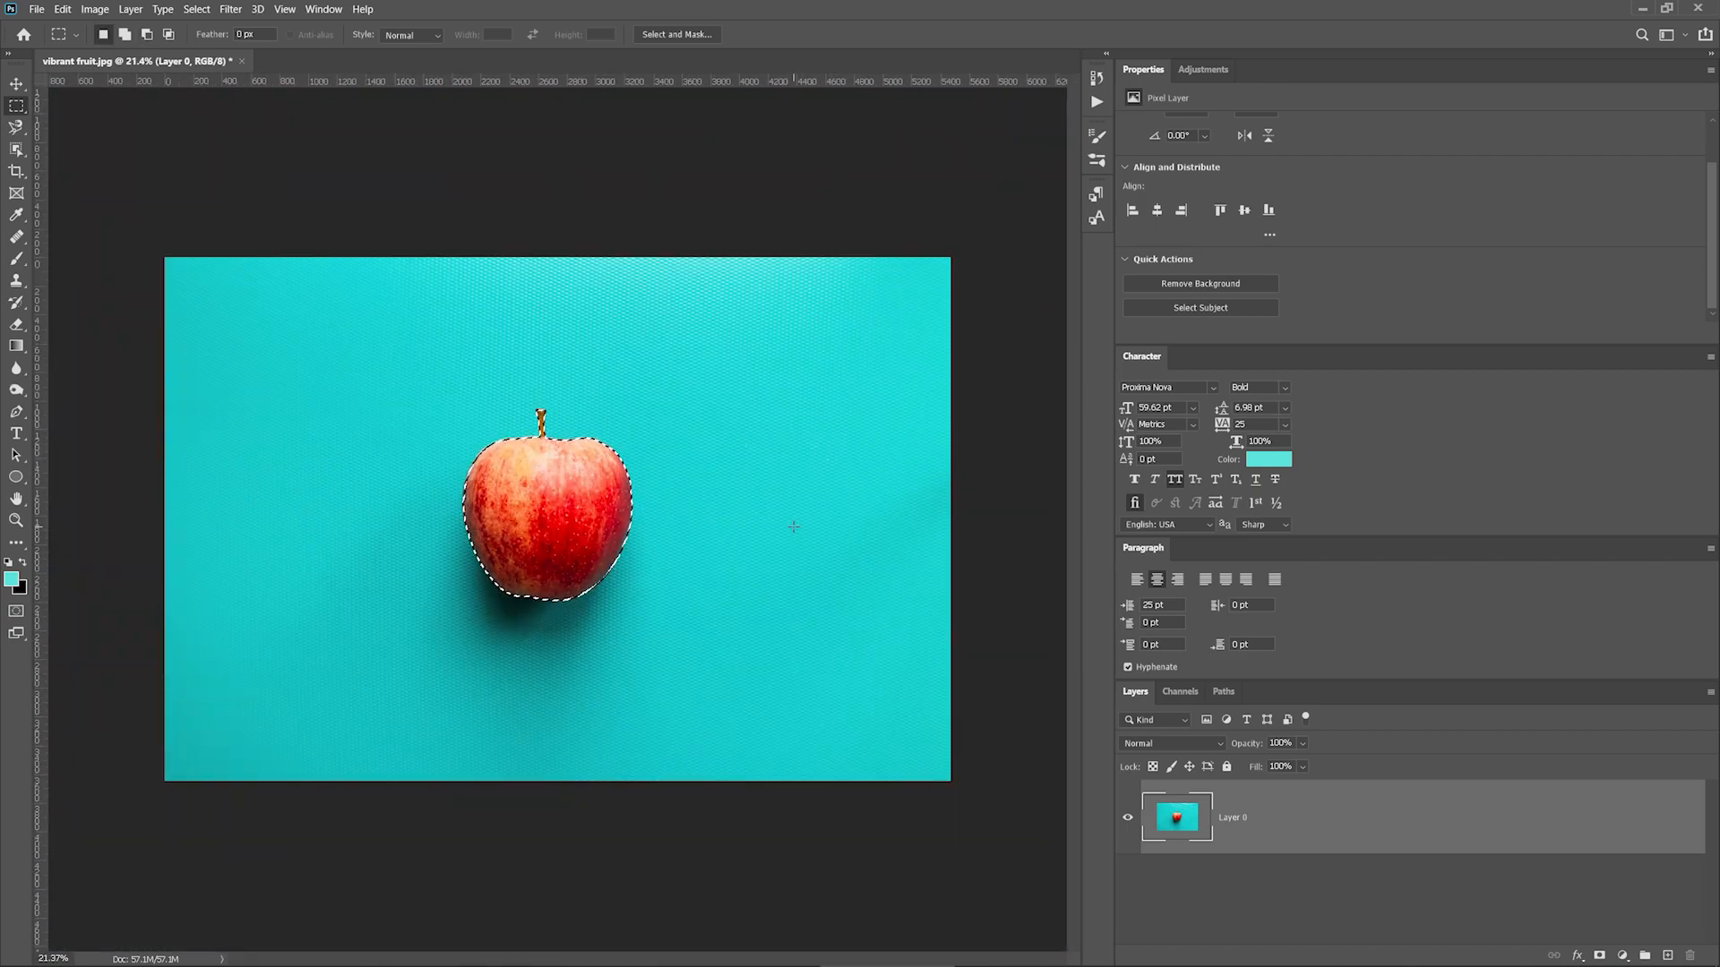
Invert the selection, copy the apple to new Layer 1, and toggle Layer 0's visibility.
key(Shift+Ctrl+I)
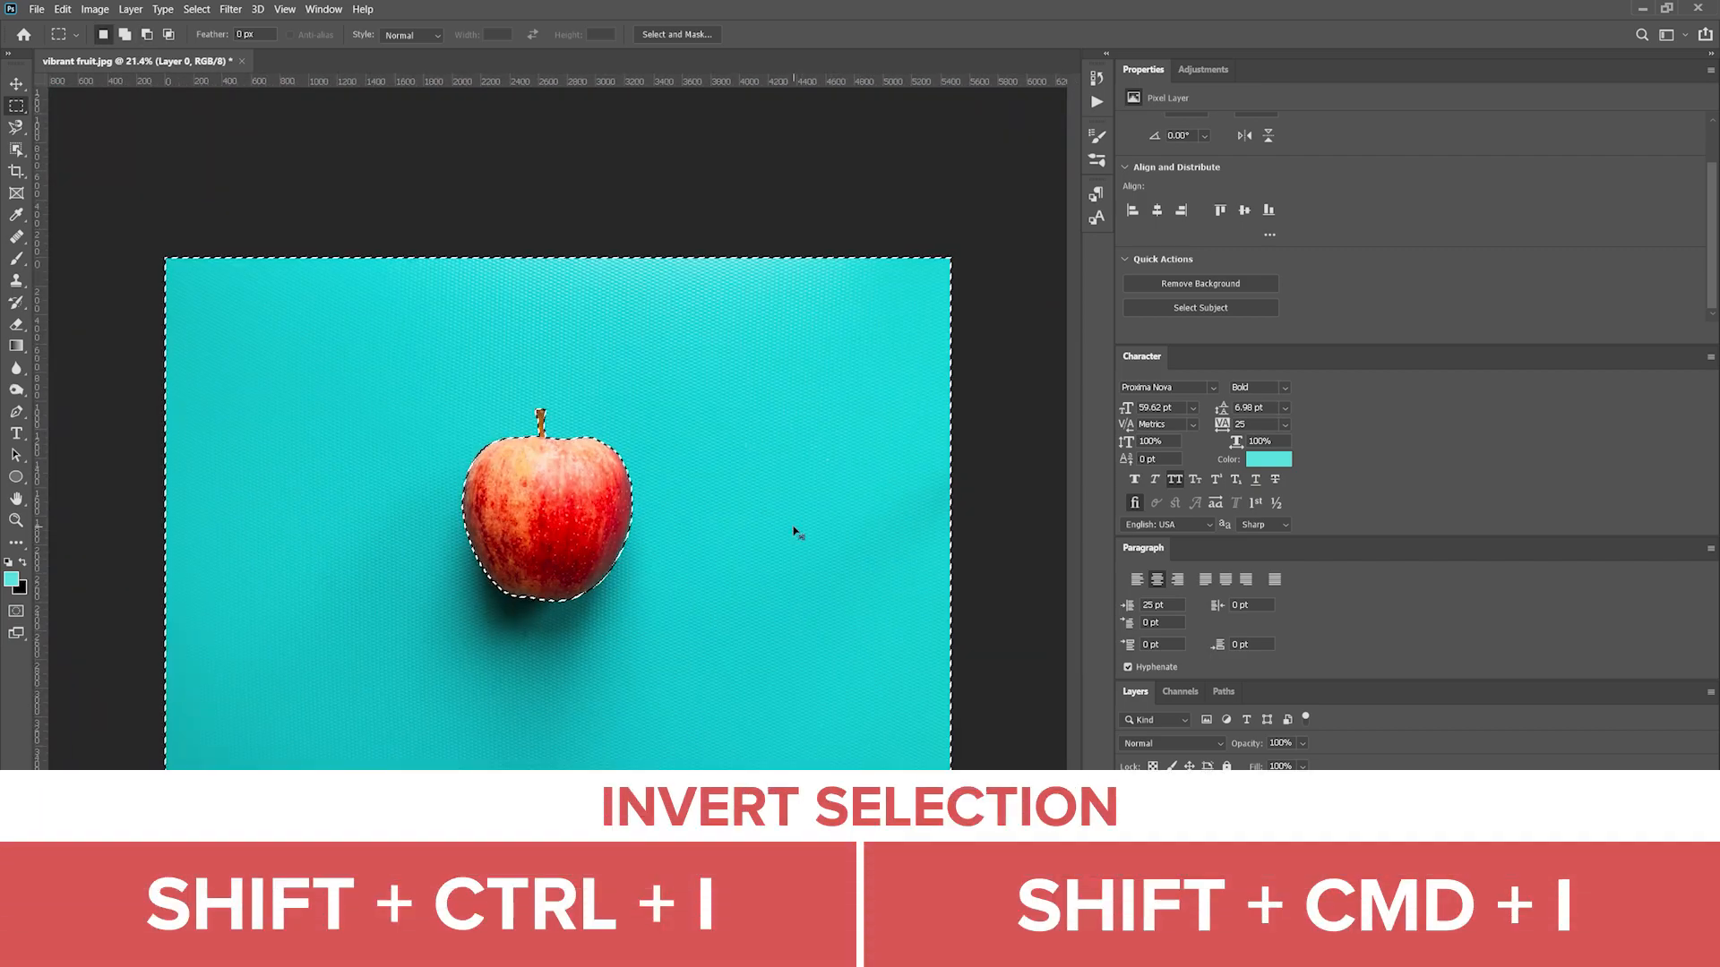
key(shift+ctrl+i)
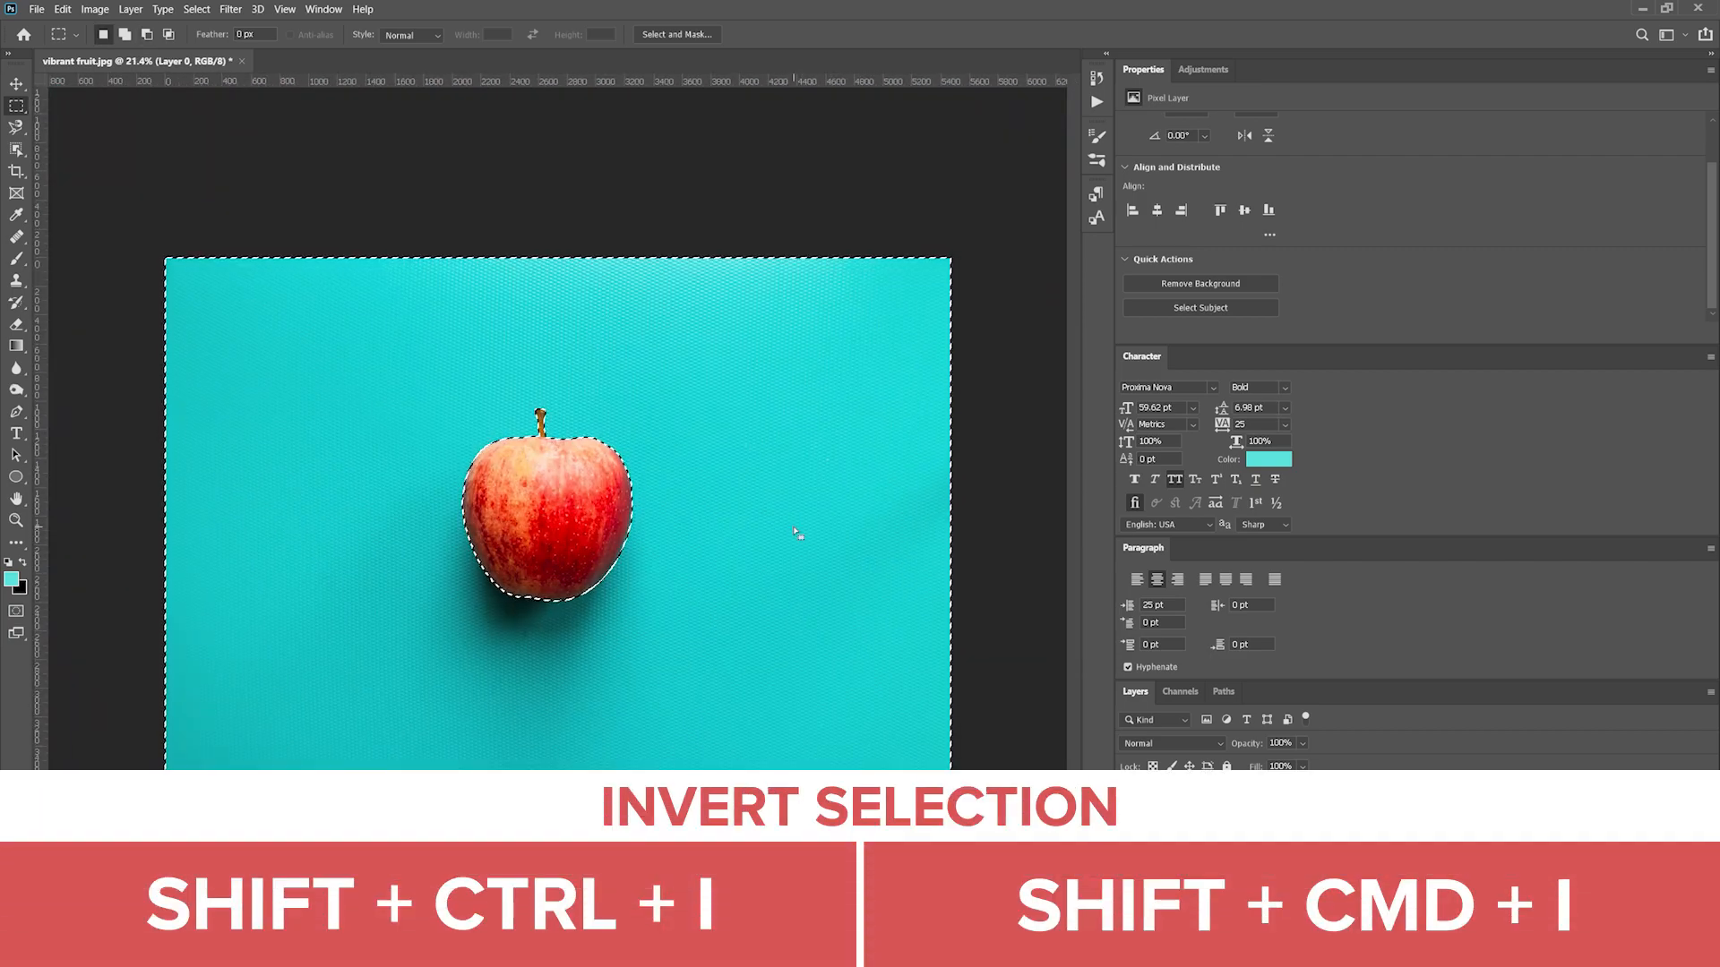
key(shift+ctrl+i)
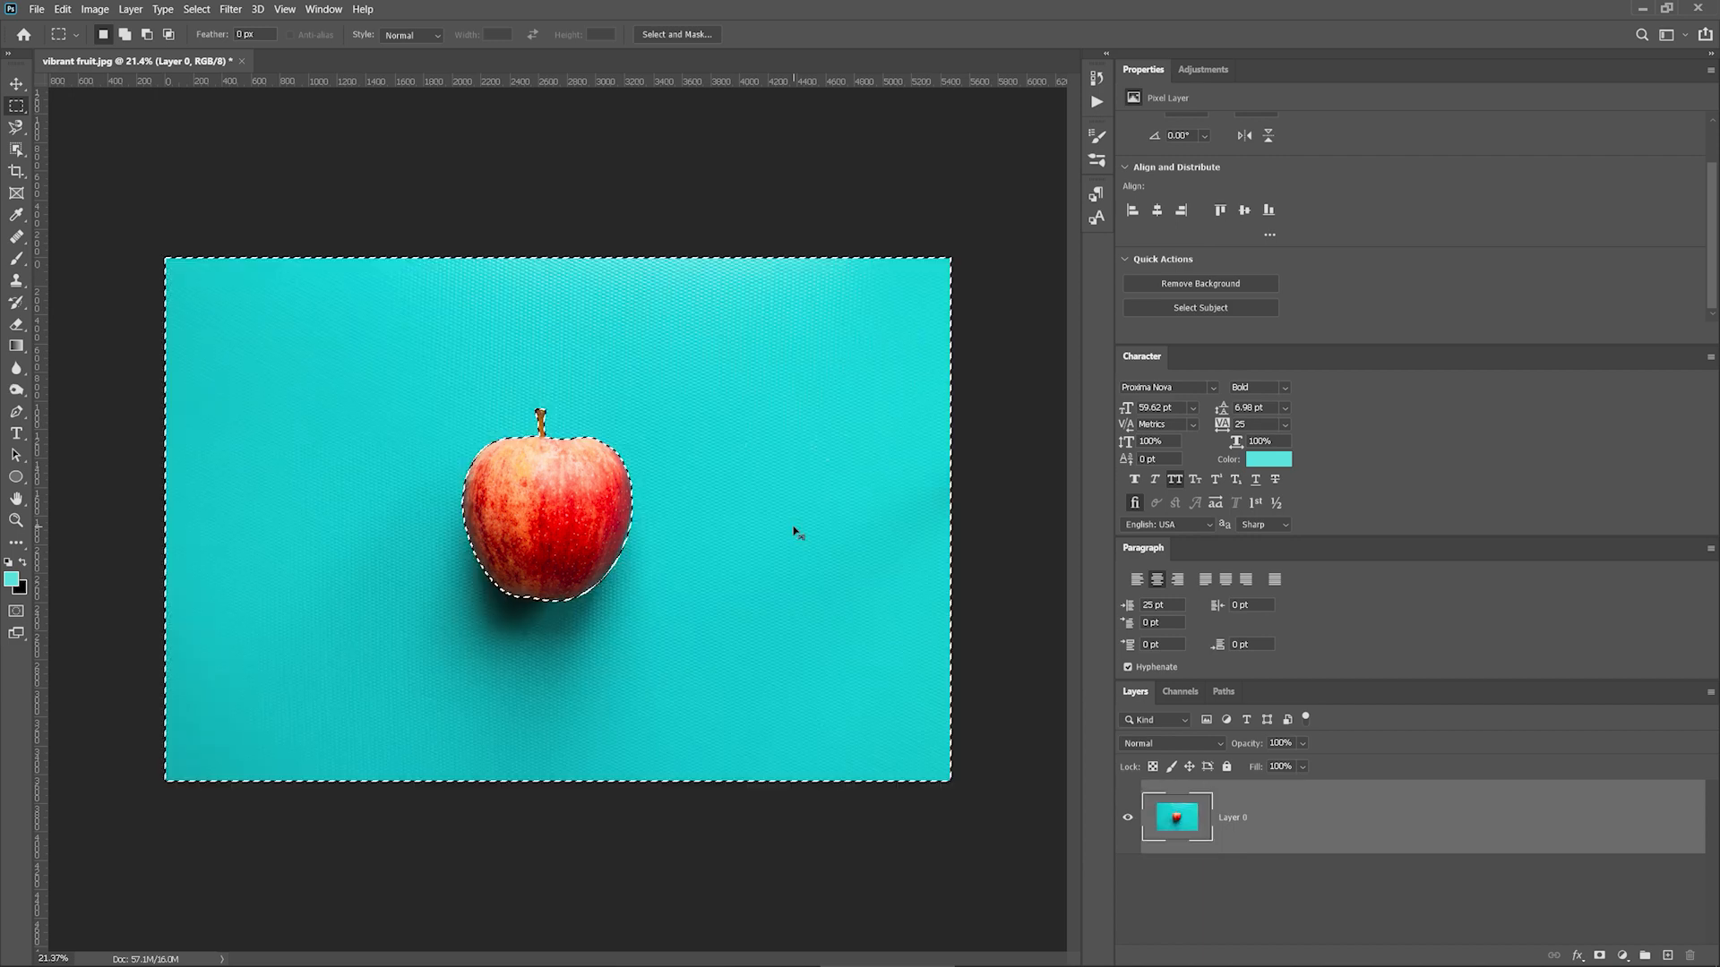
key(Ctrl+J)
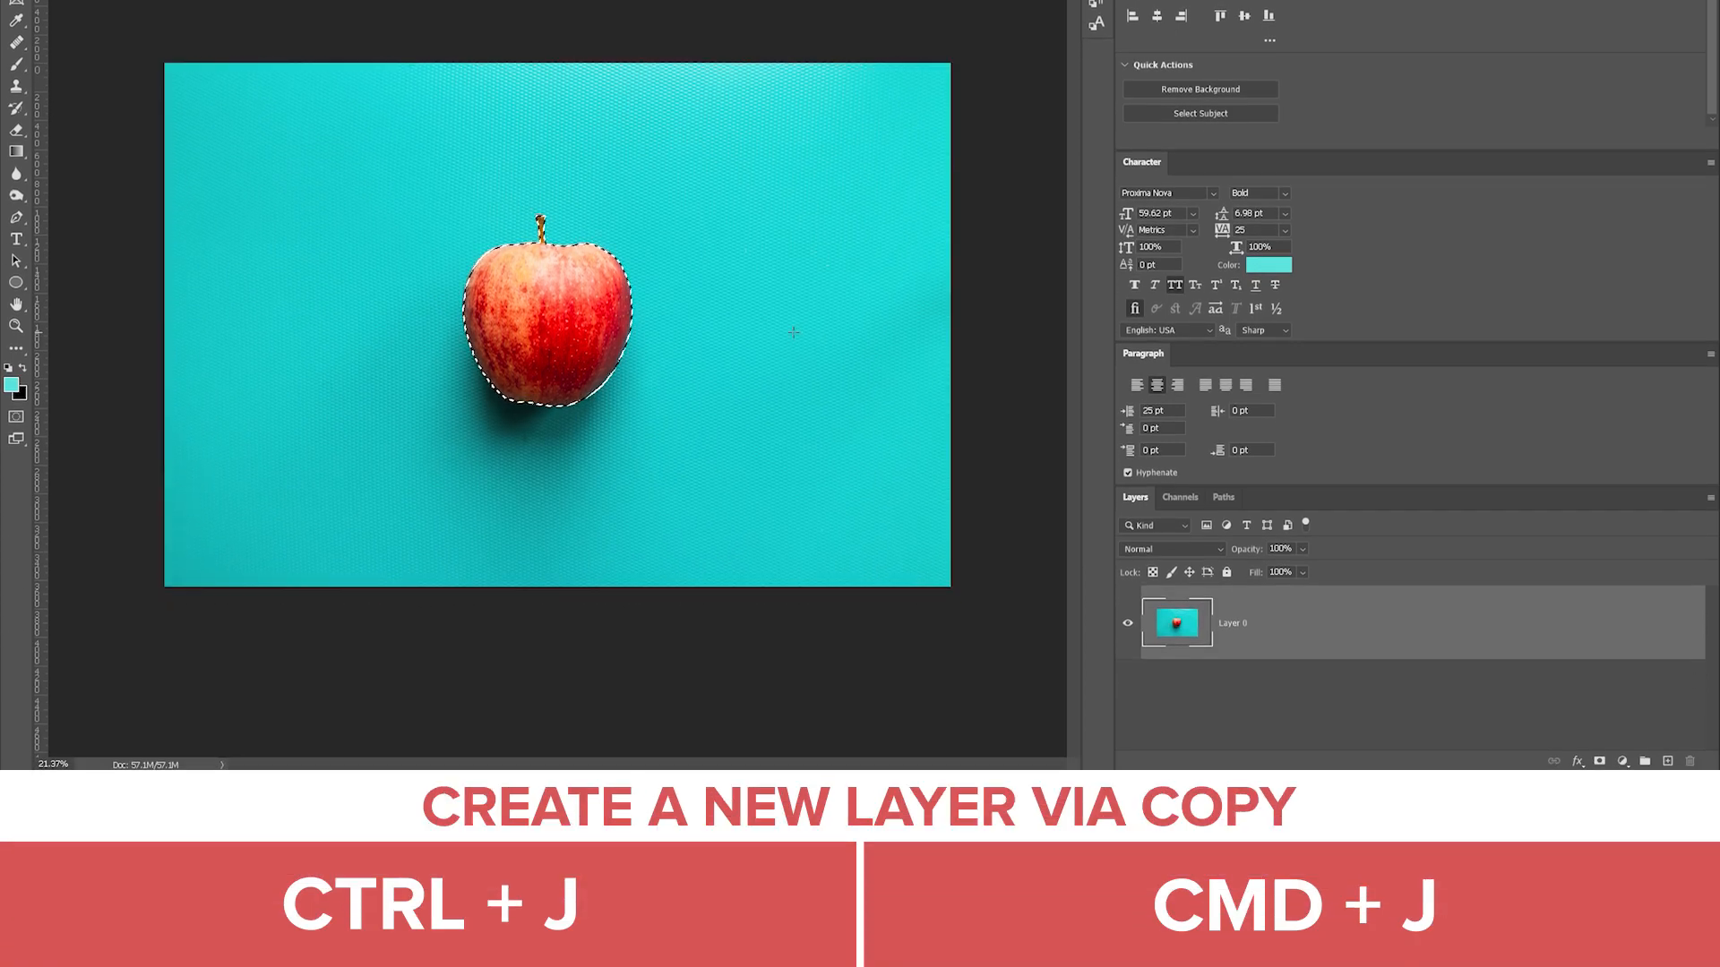
key(Ctrl+J)
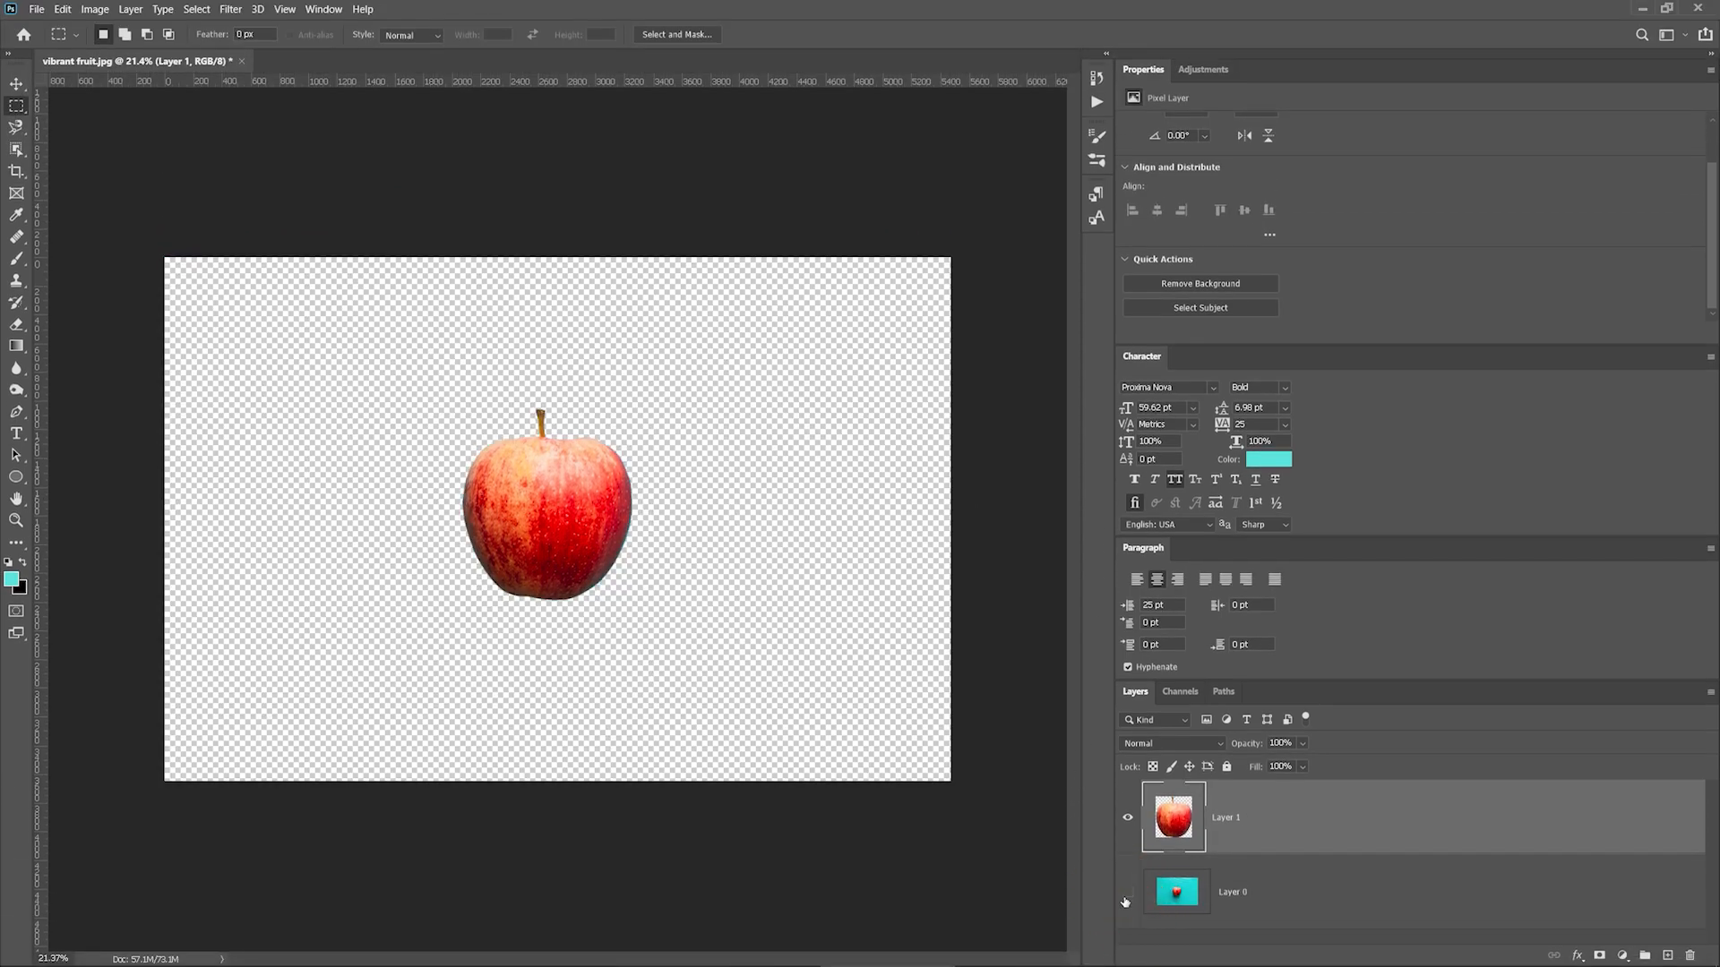
click(1125, 892)
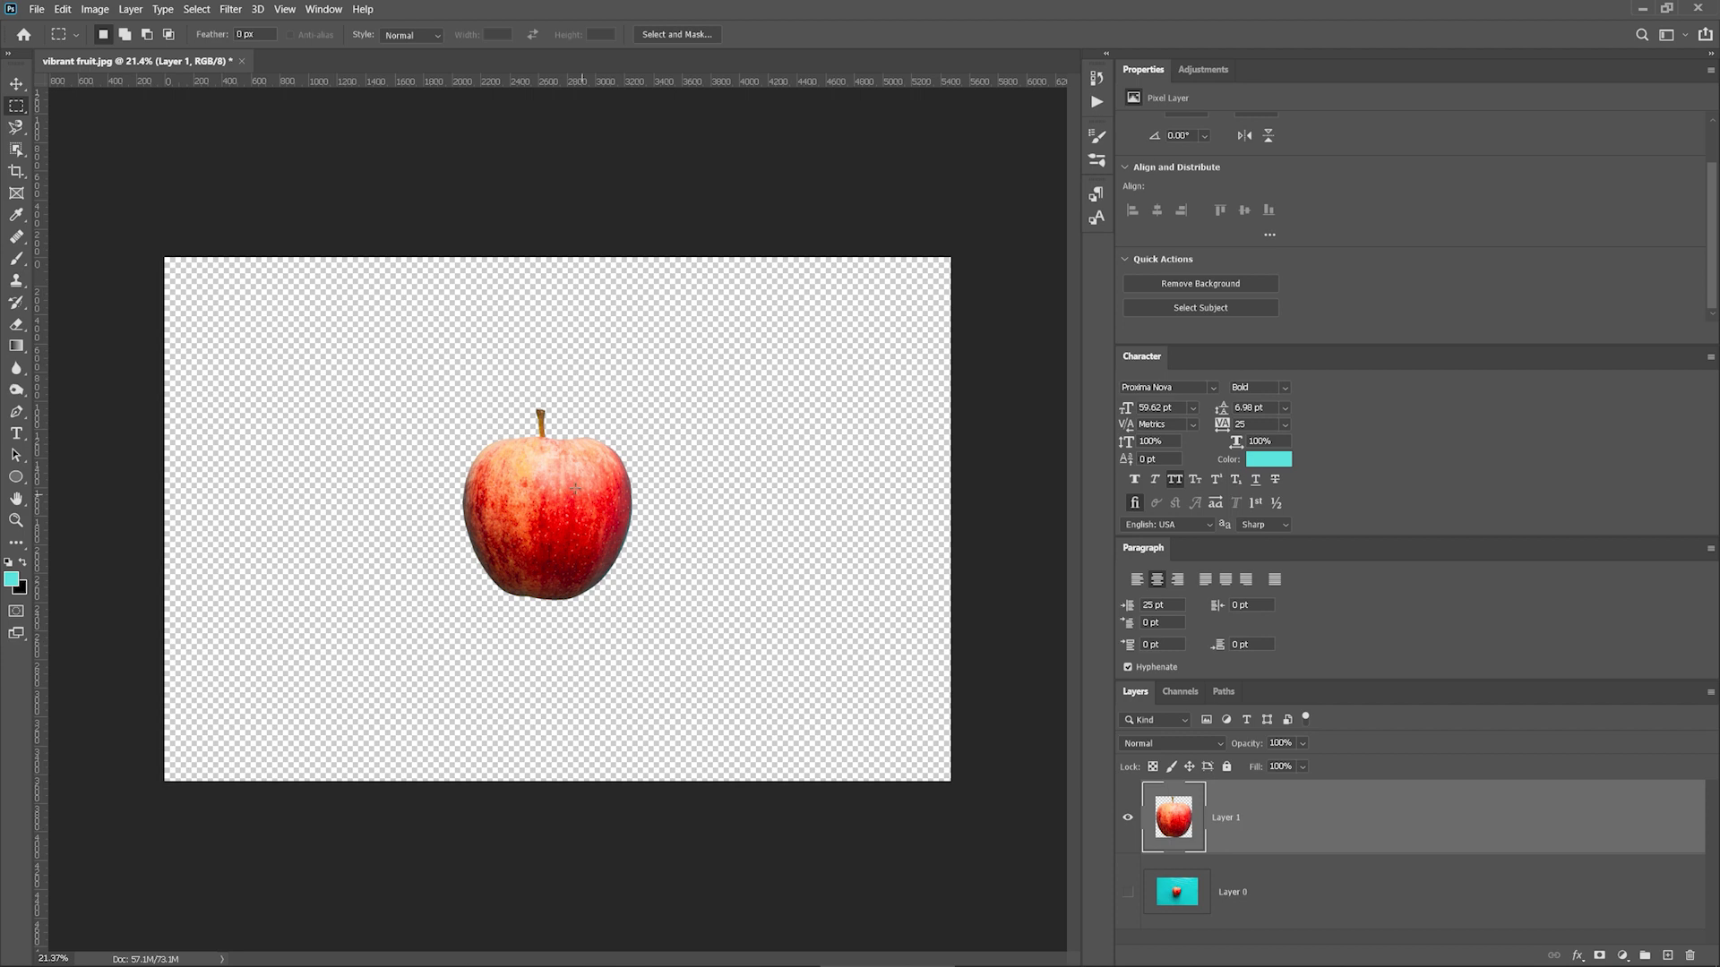
click(1124, 892)
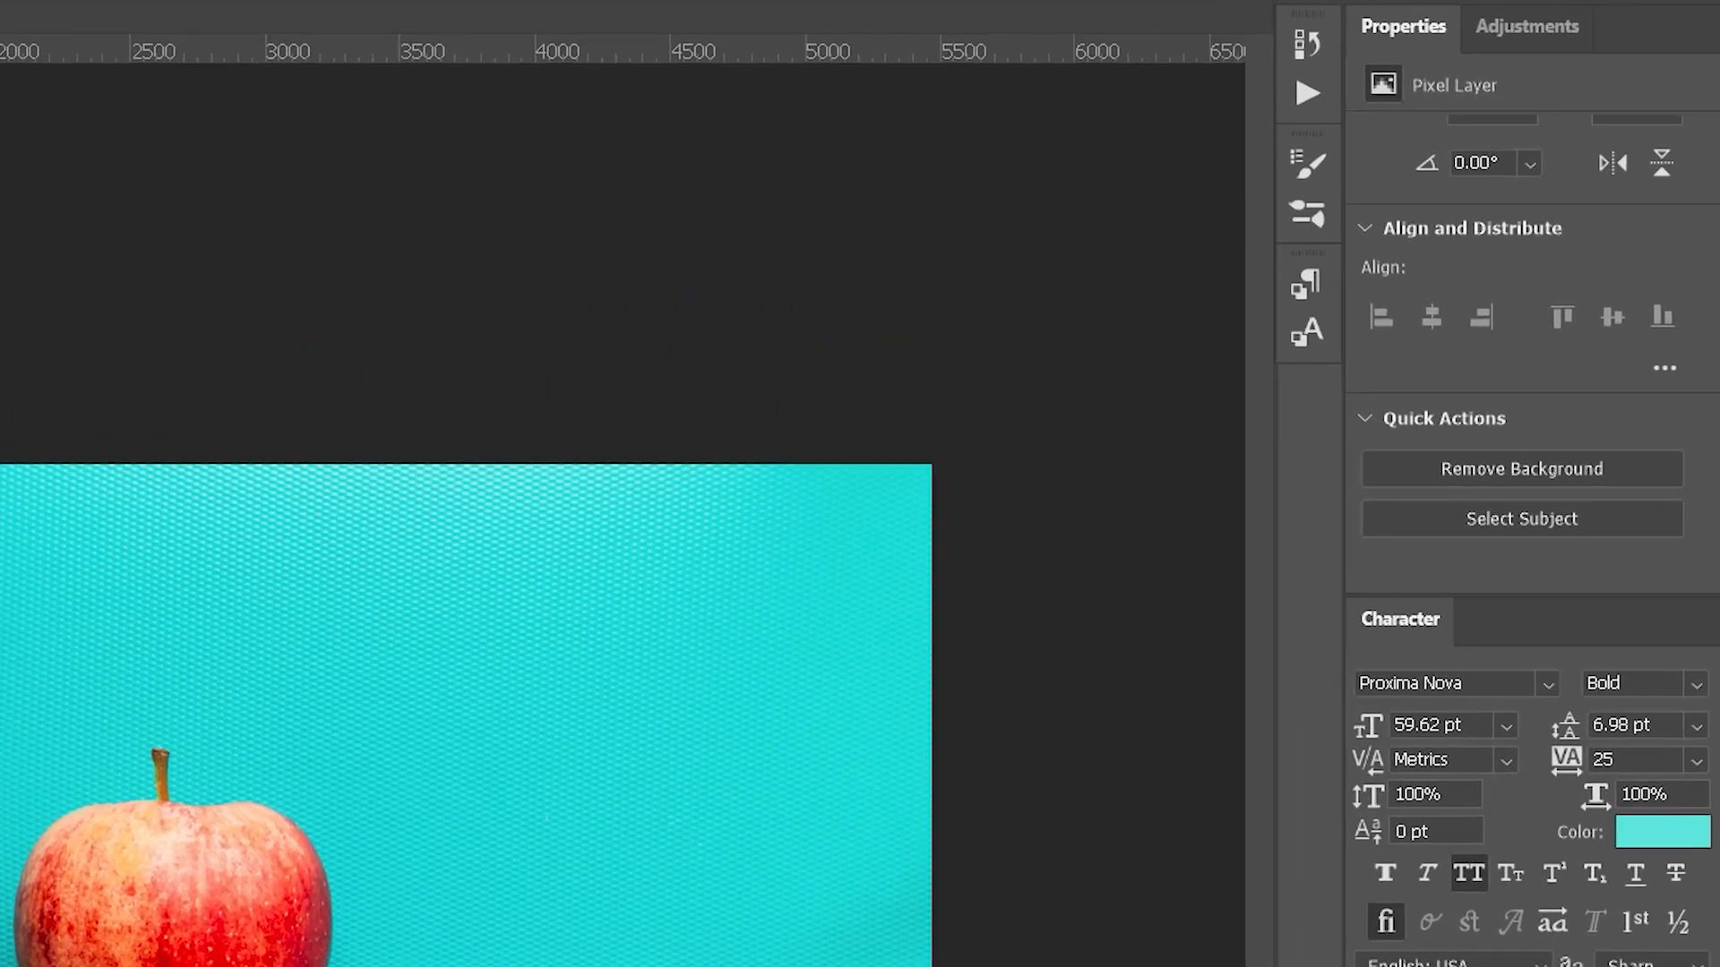
mouse_move(1405, 478)
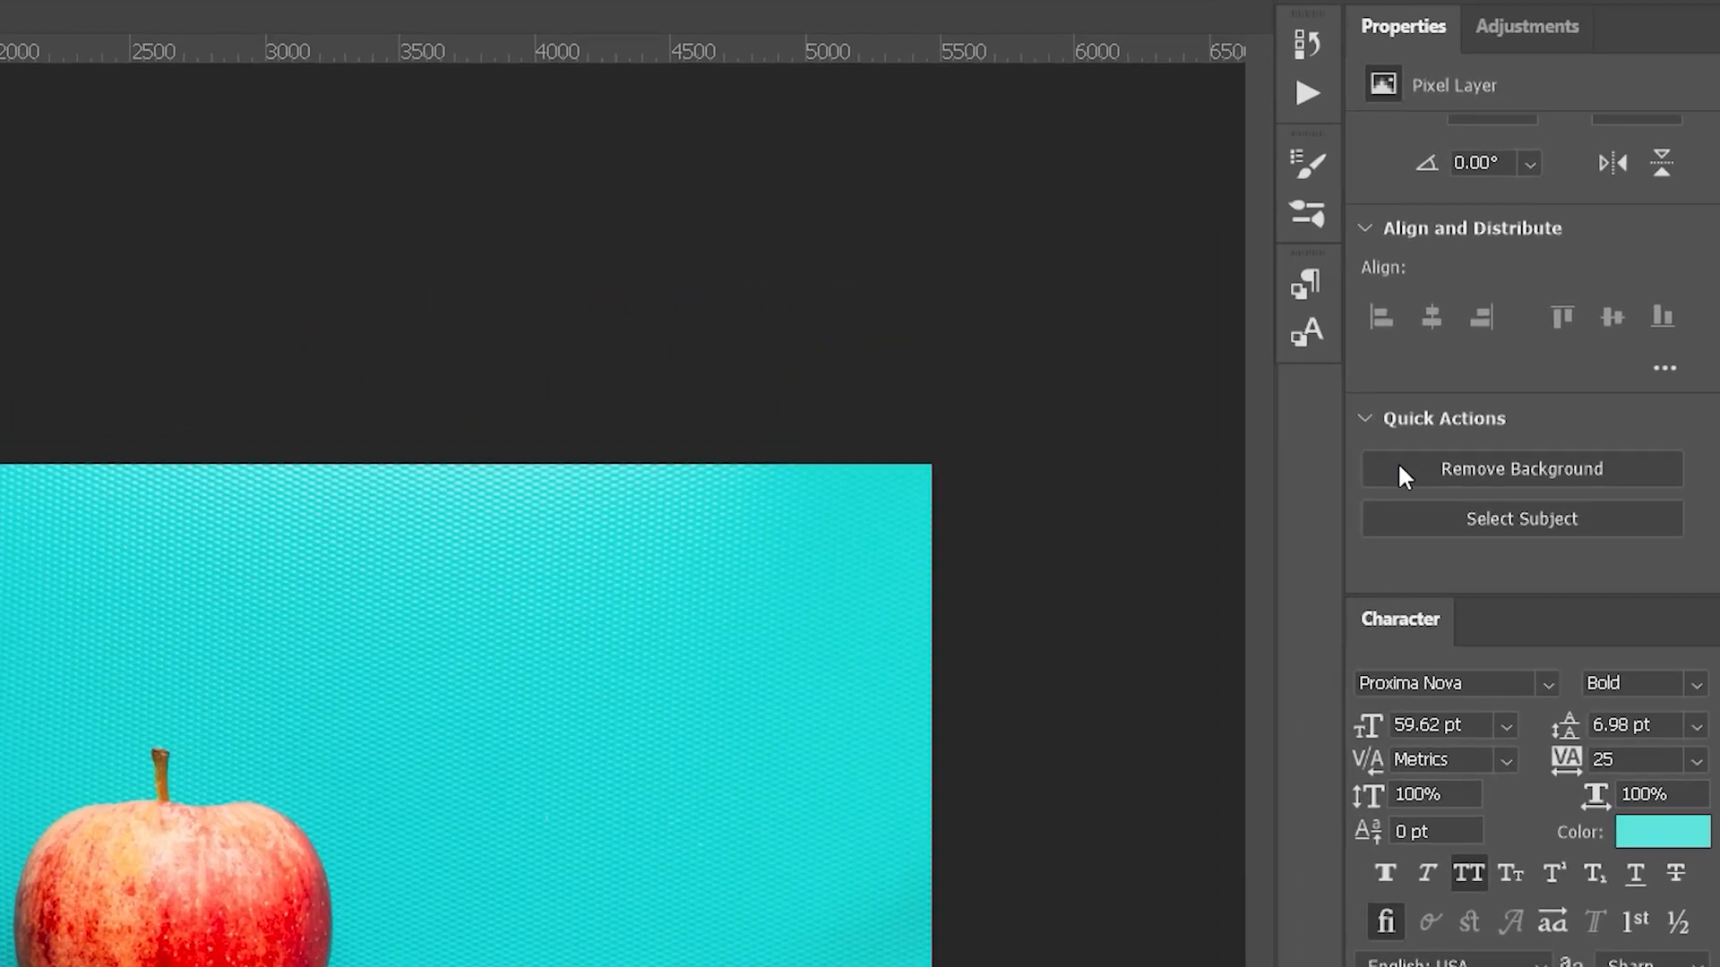
Run Remove Background to mask Layer 0's teal background around the apple.
click(1521, 468)
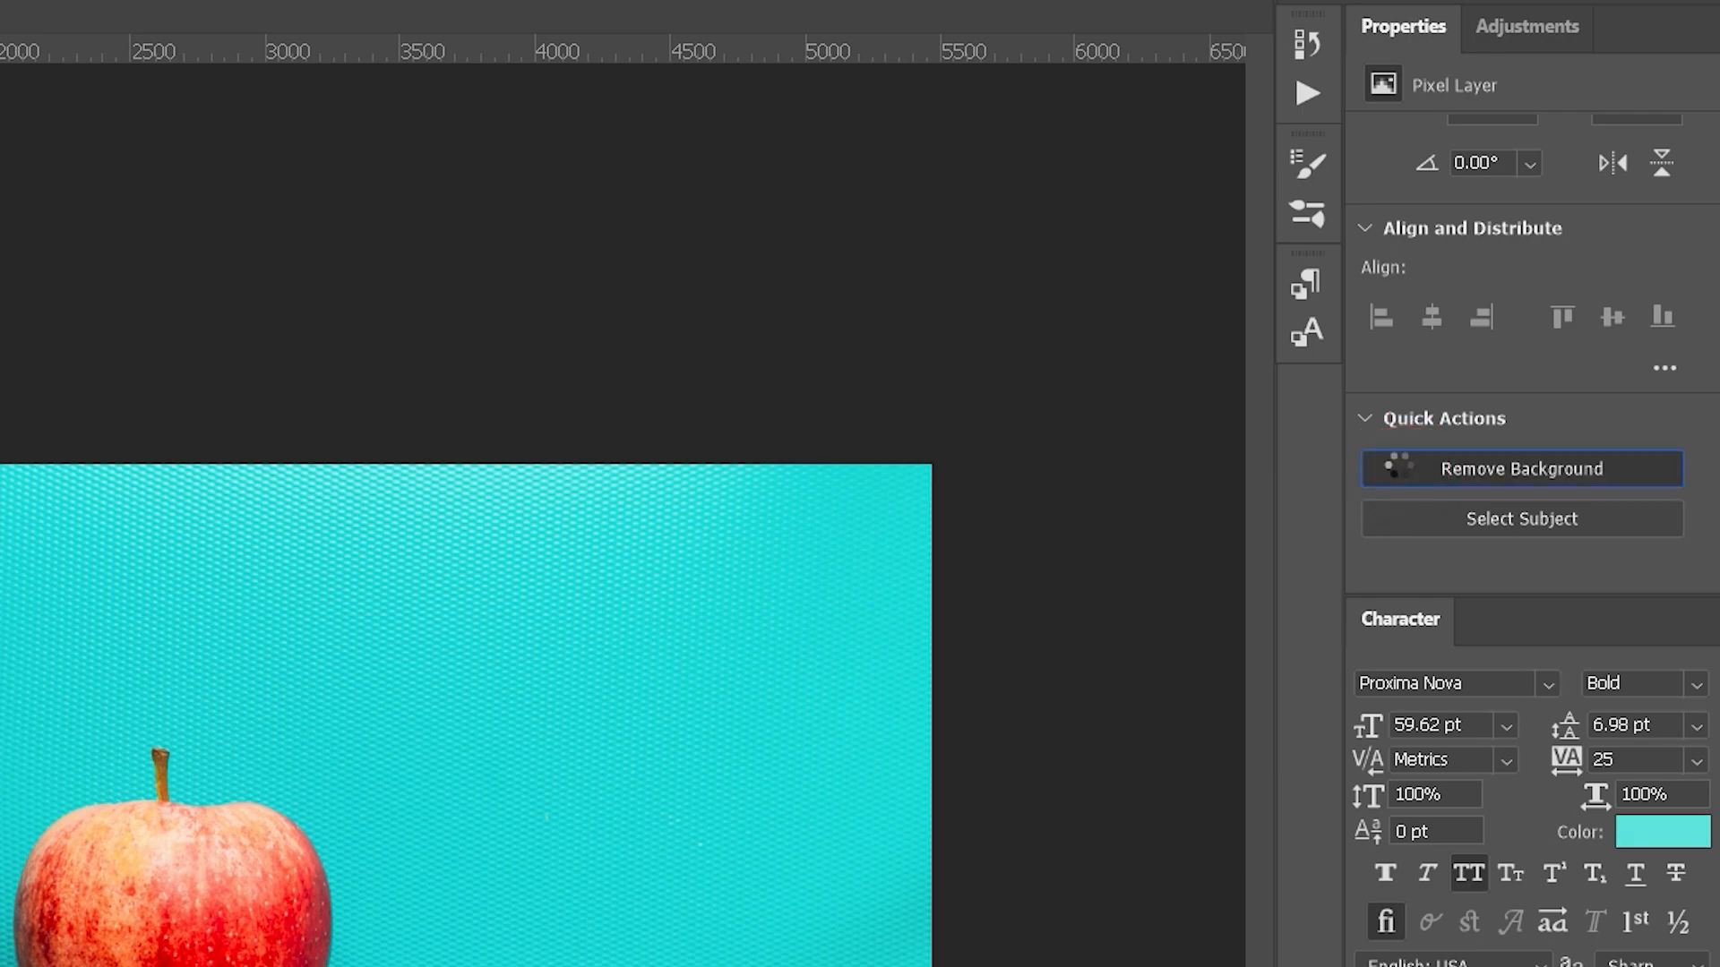
click(1521, 469)
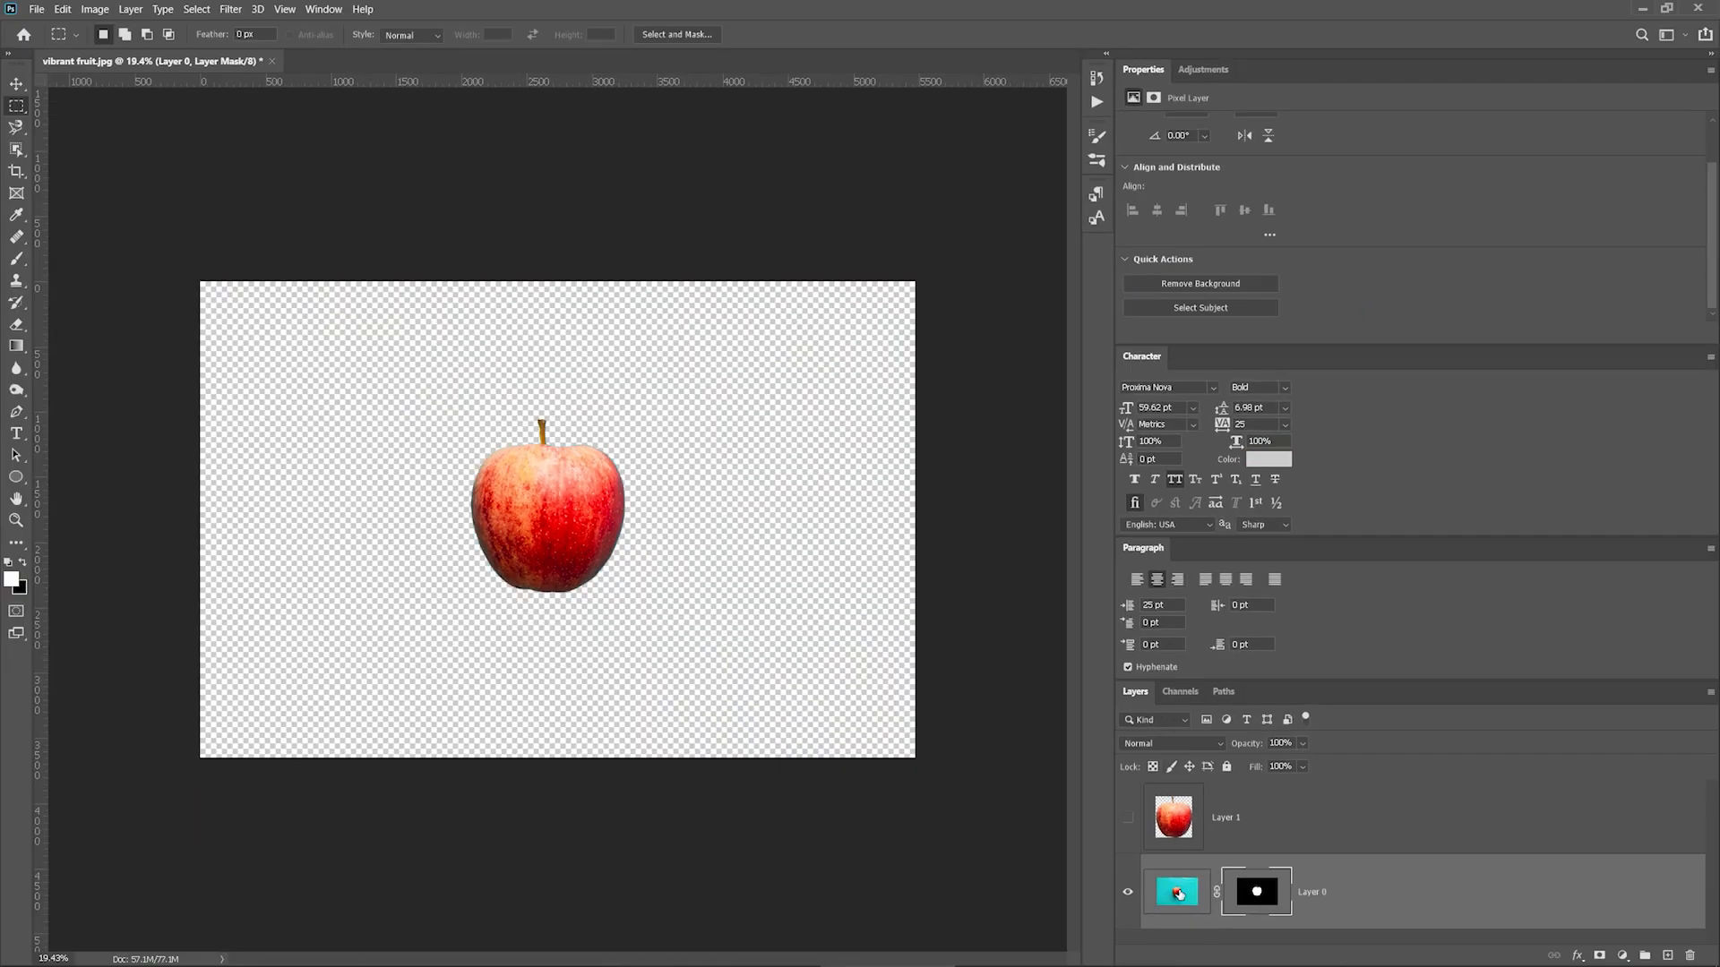
click(1259, 892)
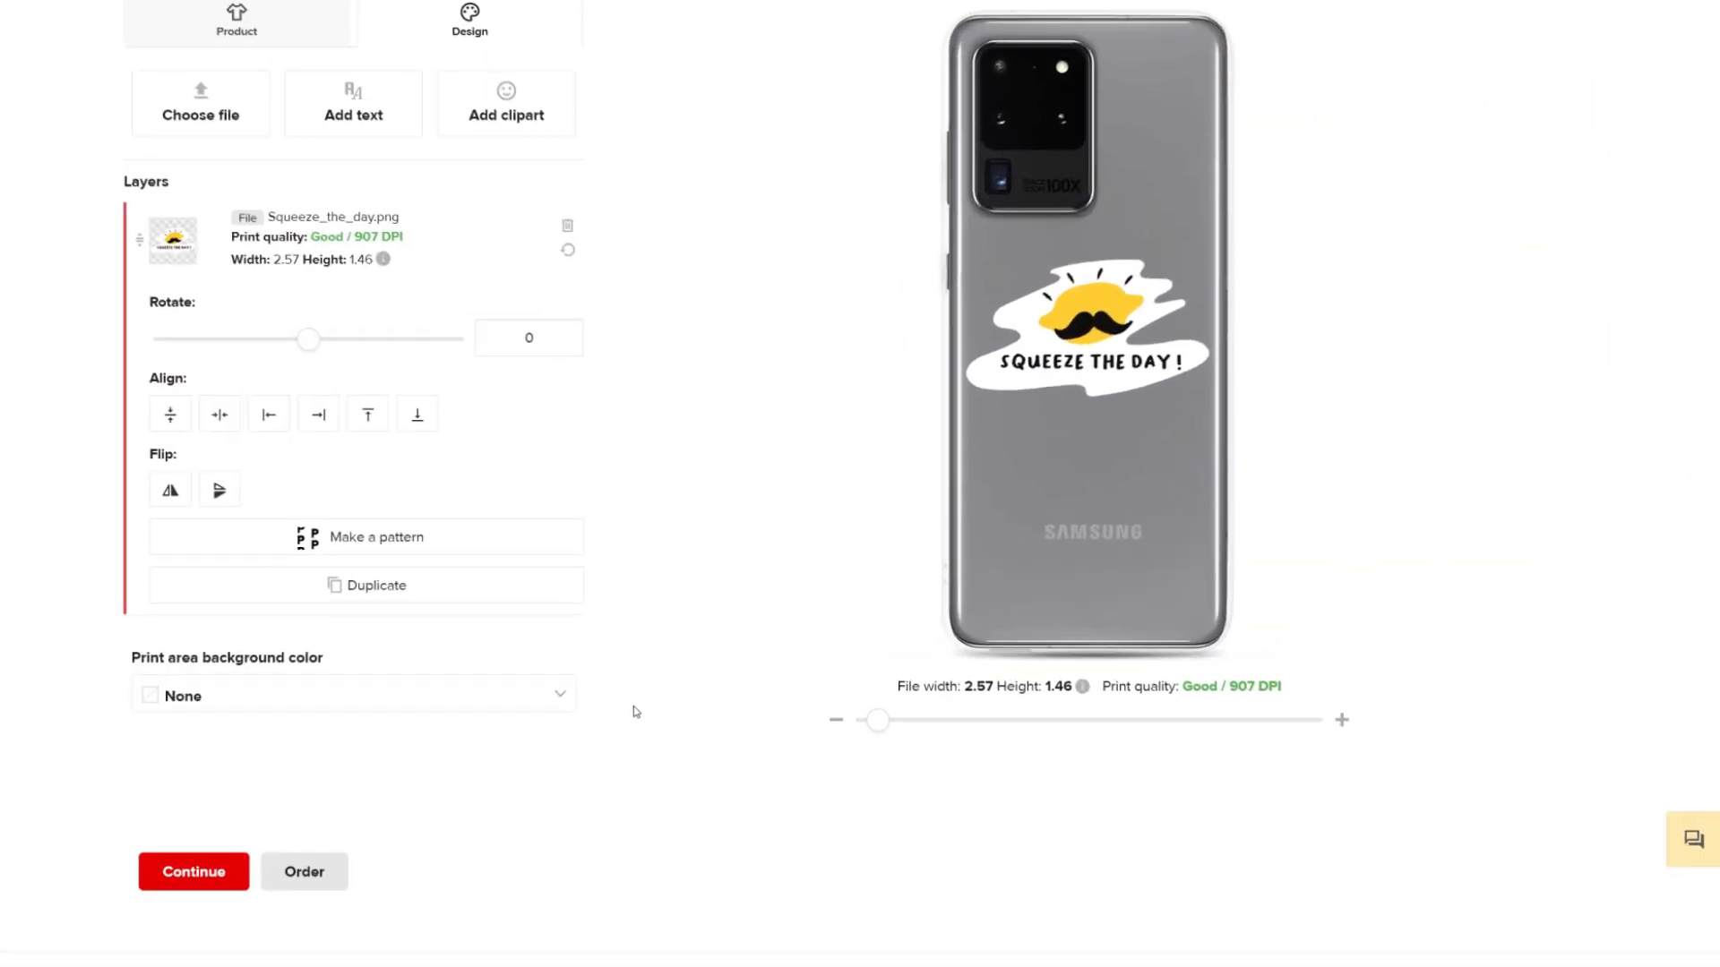
Place the Squeeze_the_day.png design on the Samsung phone case mockup.
click(353, 695)
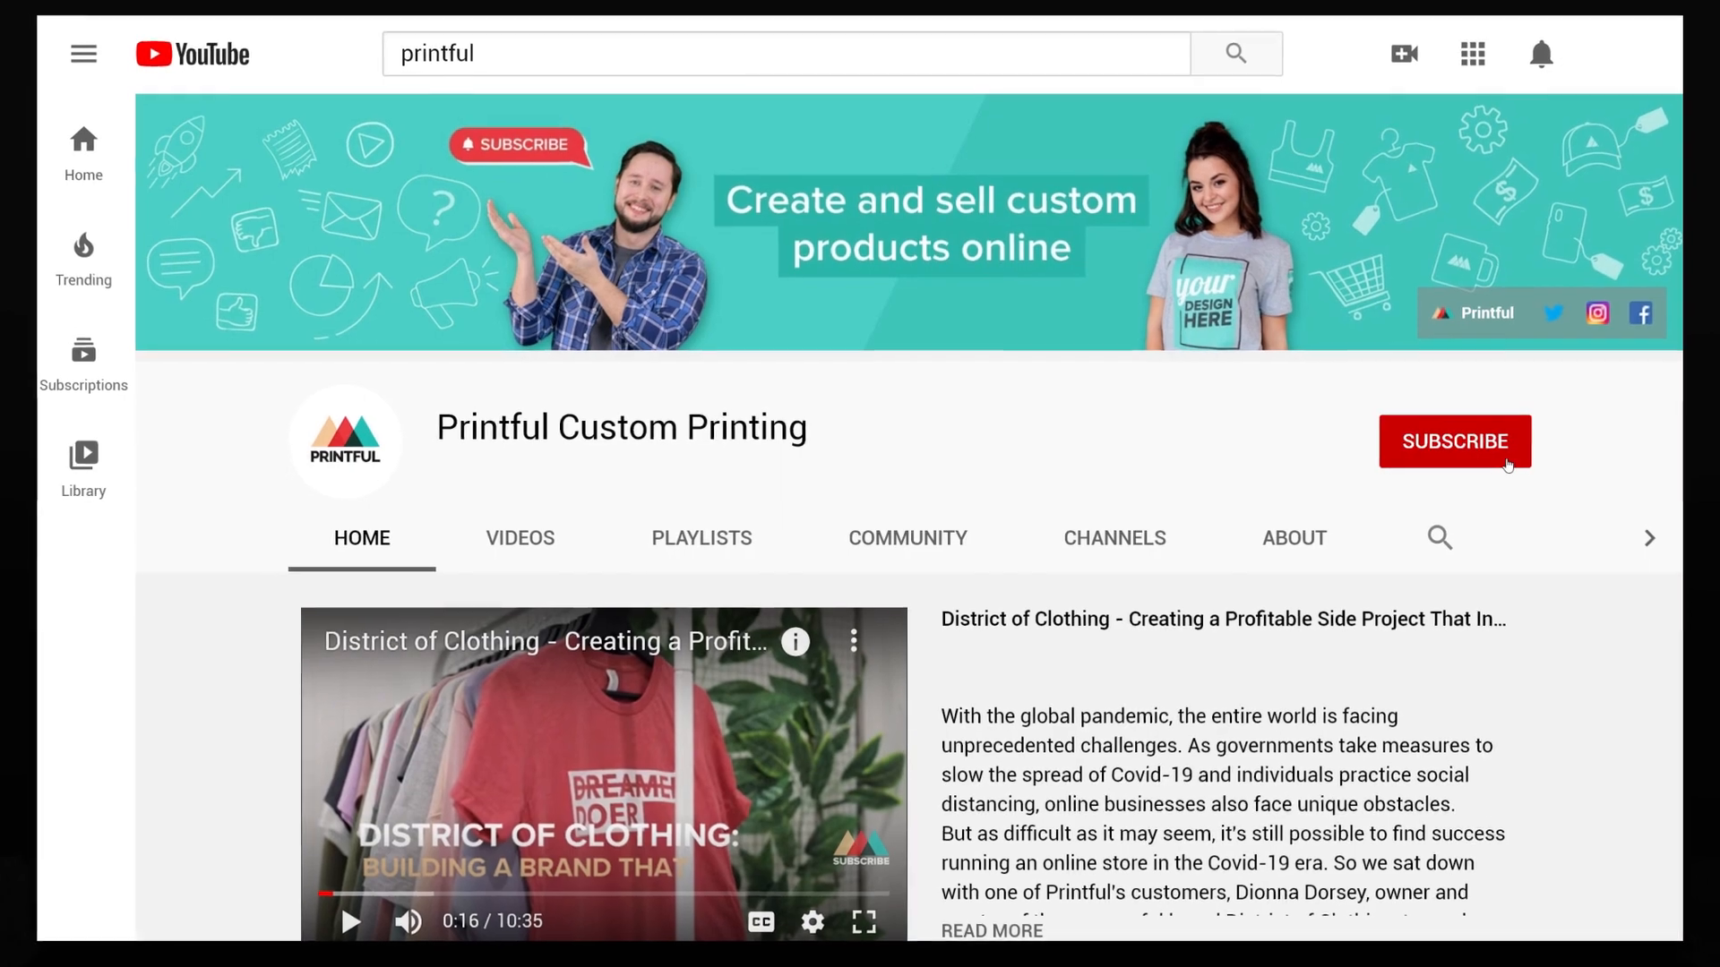
Subscribe to the Printful Custom Printing channel on YouTube.
click(1455, 441)
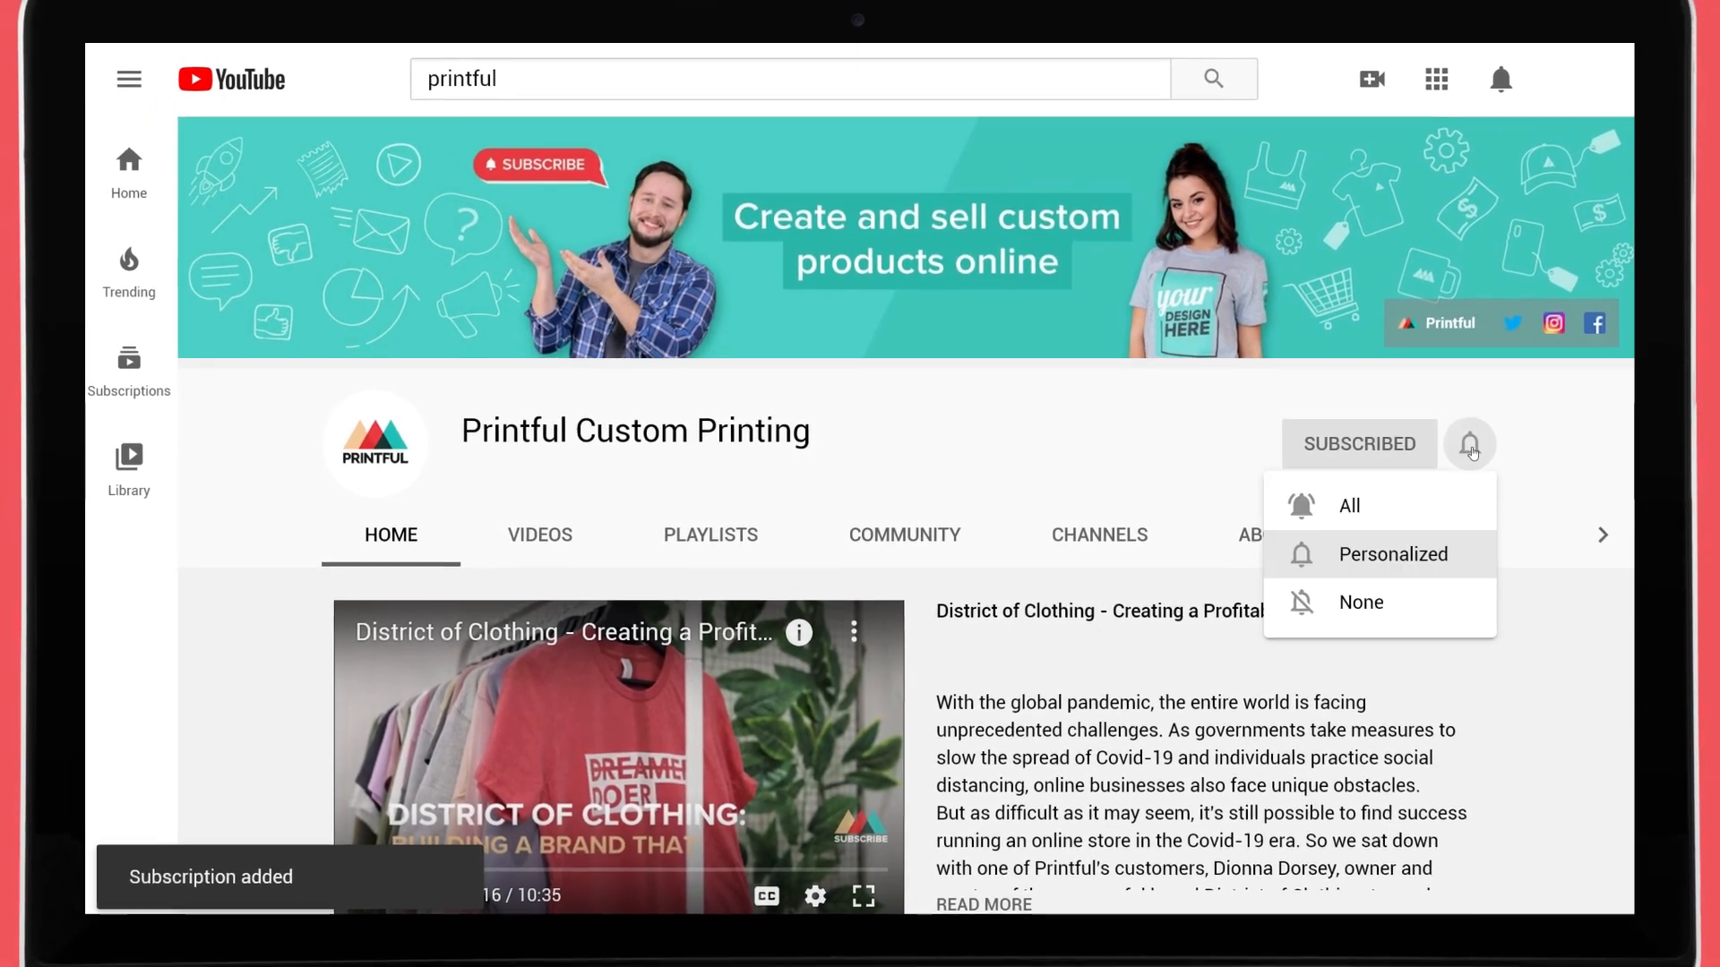